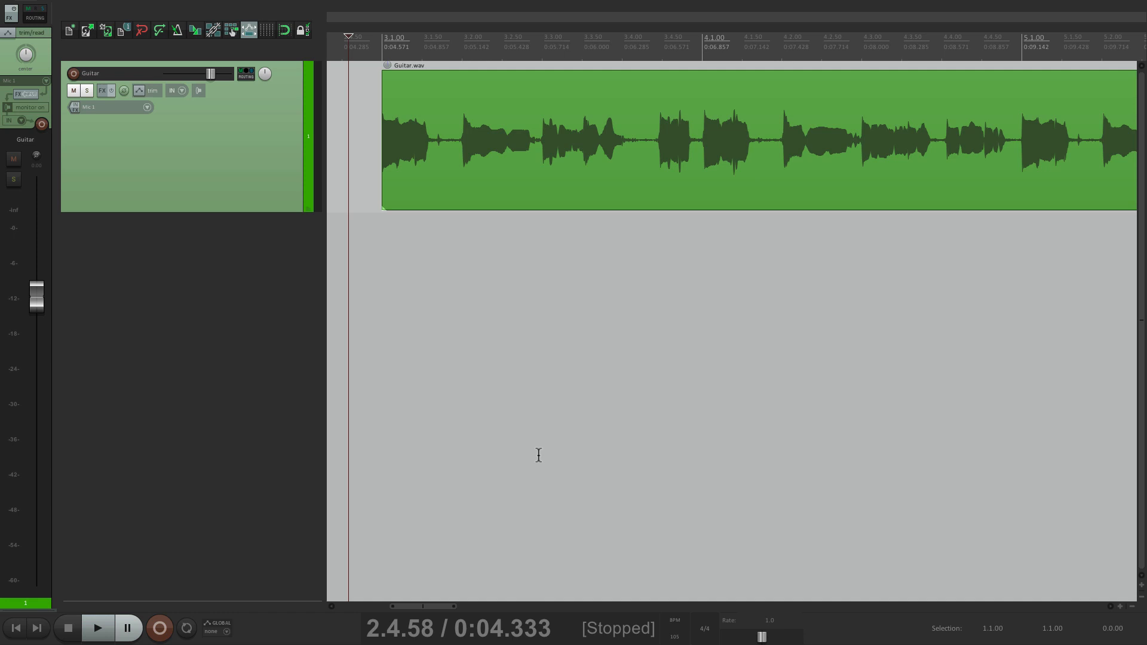
Step: Audition the guitar, then enable the Guitar track's Volume envelope in the Envelopes window
click(97, 628)
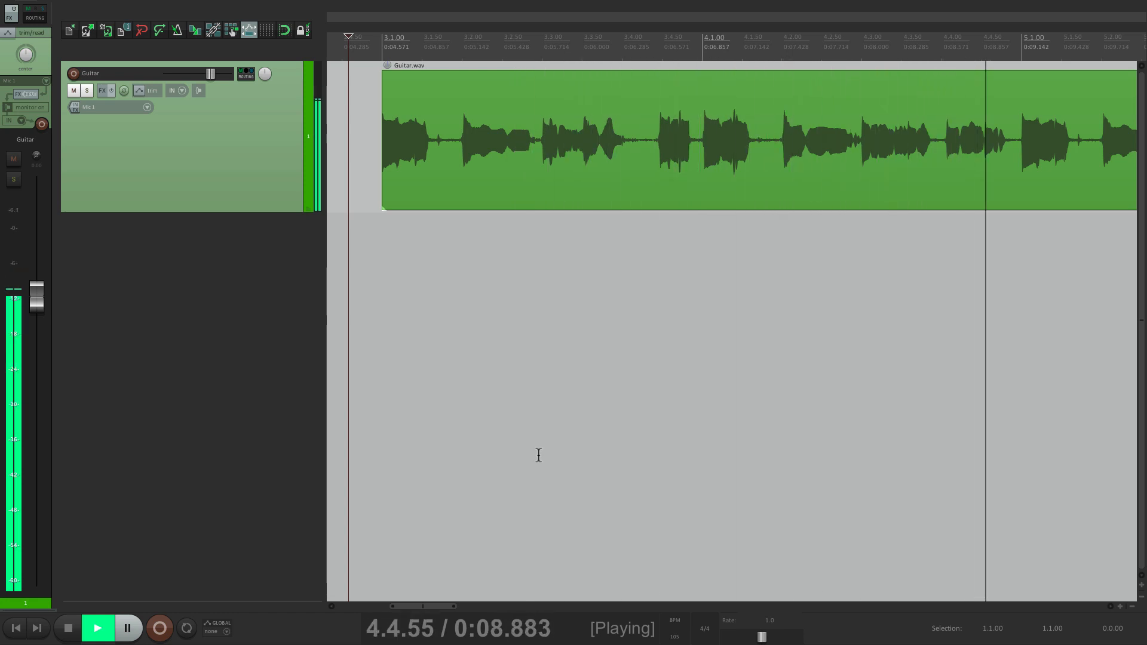
click(68, 627)
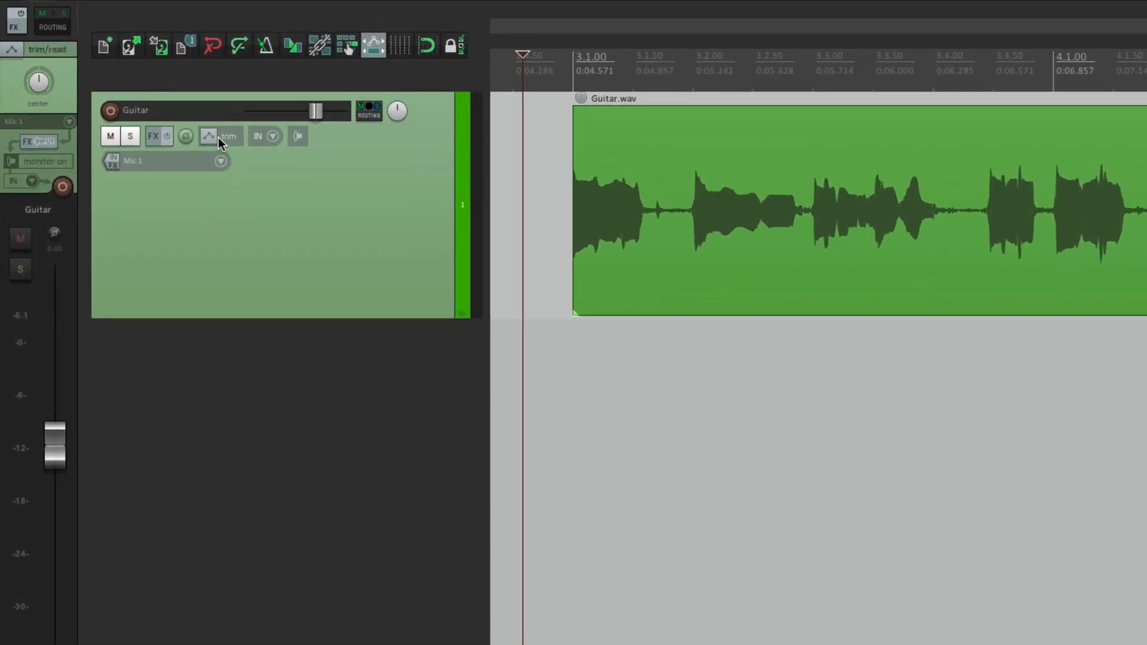
click(209, 136)
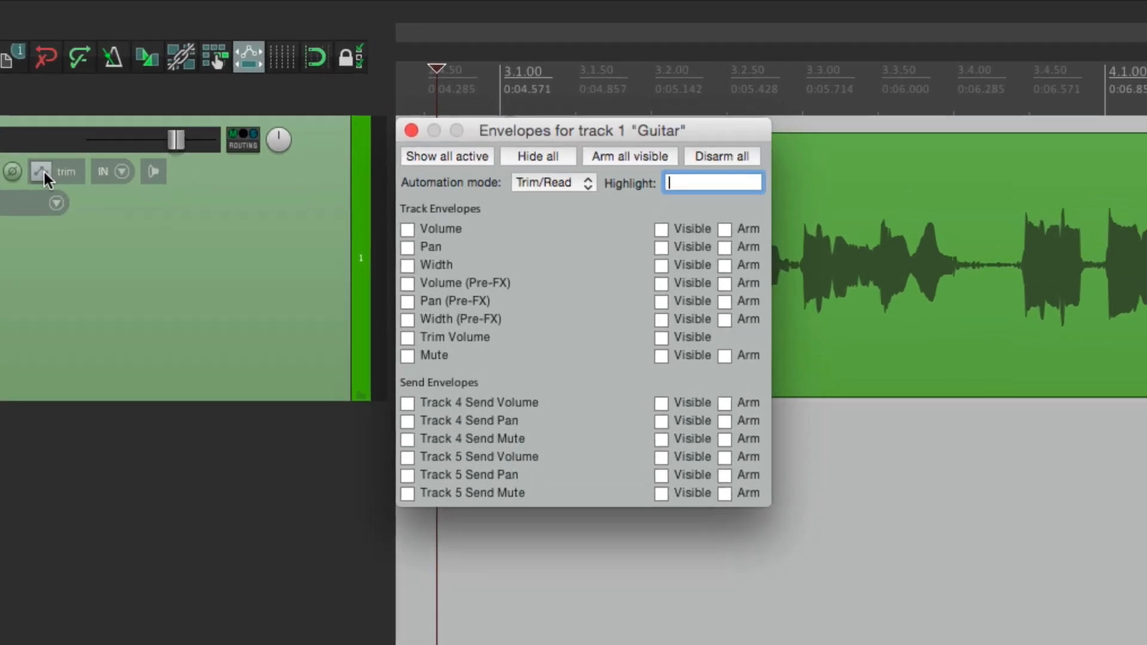
click(408, 229)
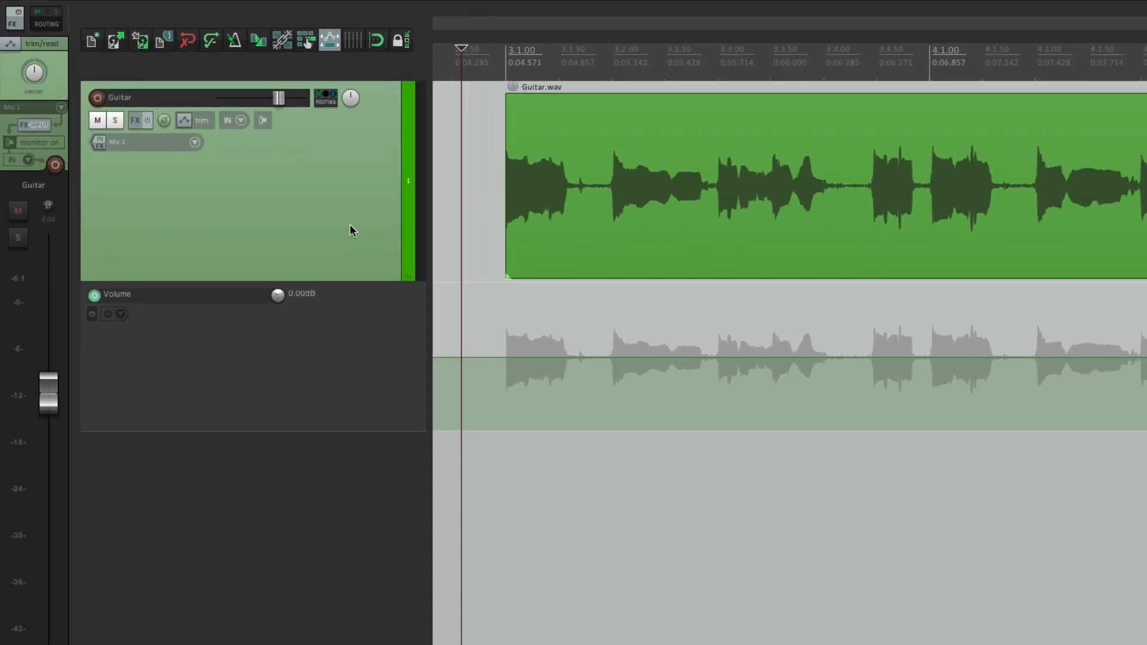
Step: Switch the Guitar track's automation mode to Touch from the track context menu
right_click(352, 229)
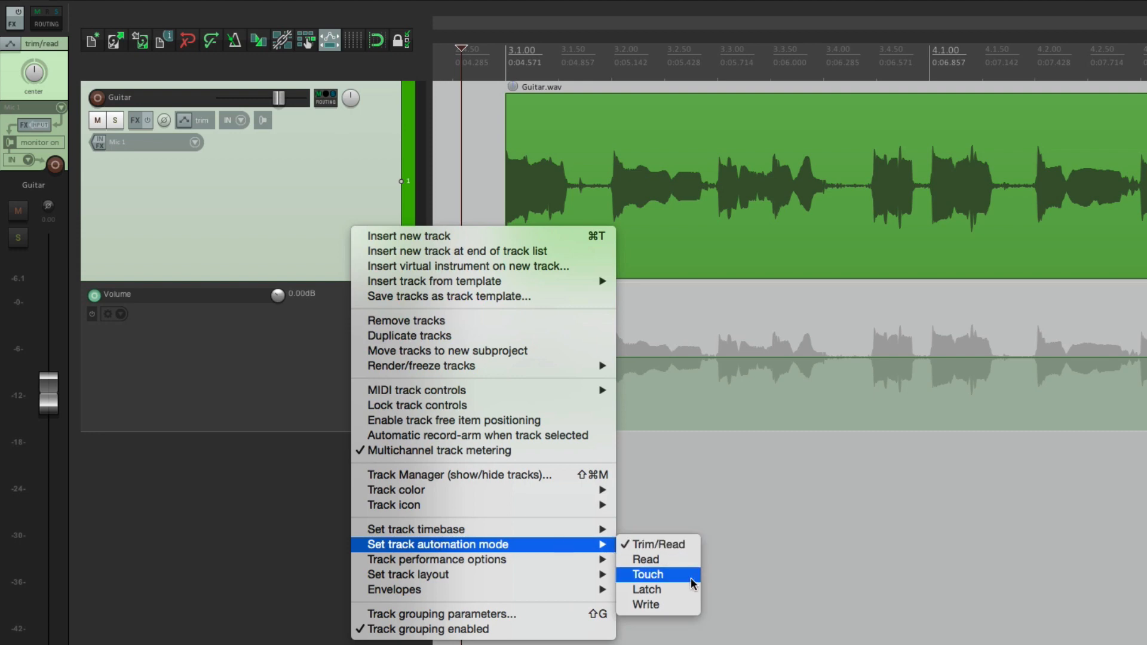
click(646, 577)
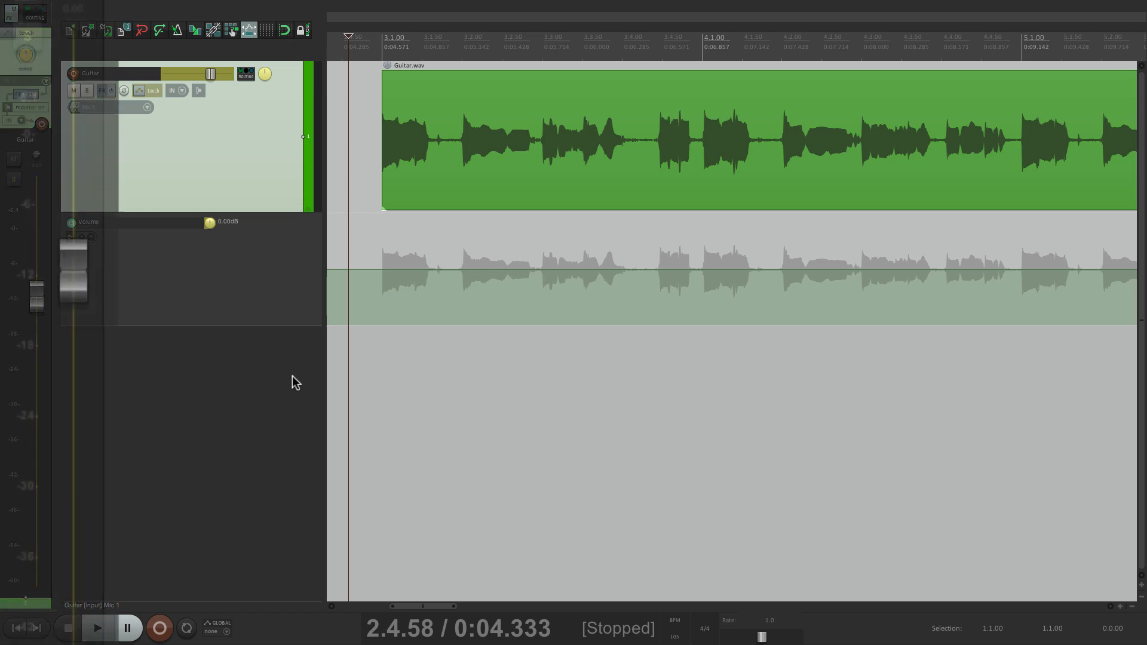
Step: Play the project while riding the volume fader to write dips into the Volume envelope
click(96, 628)
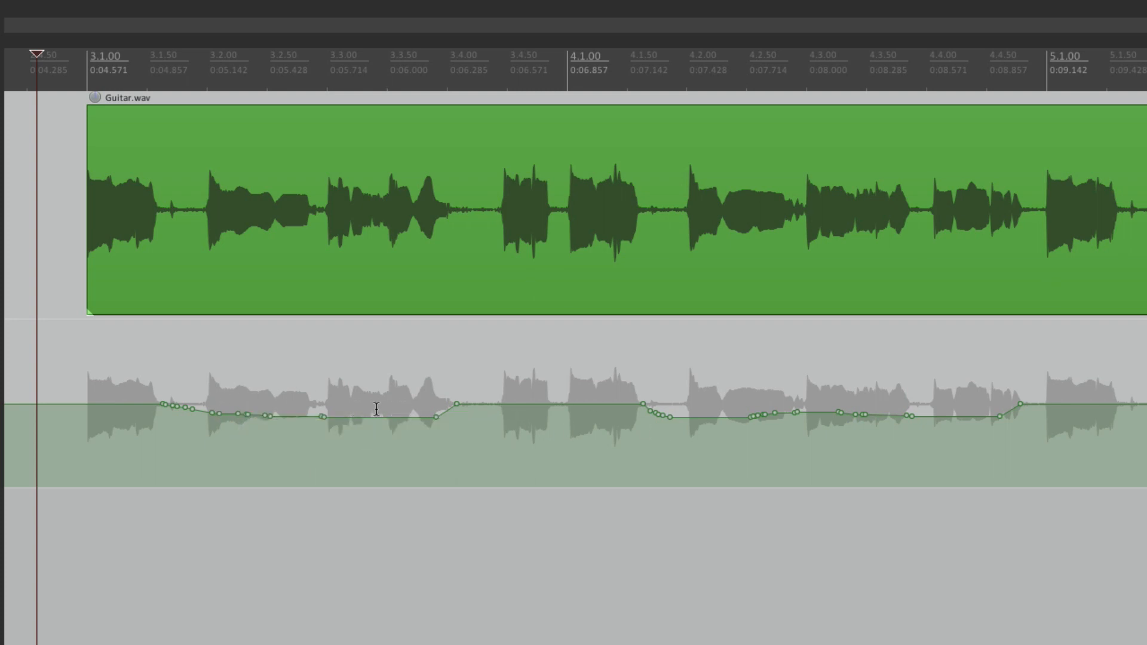
mouse_move(902, 427)
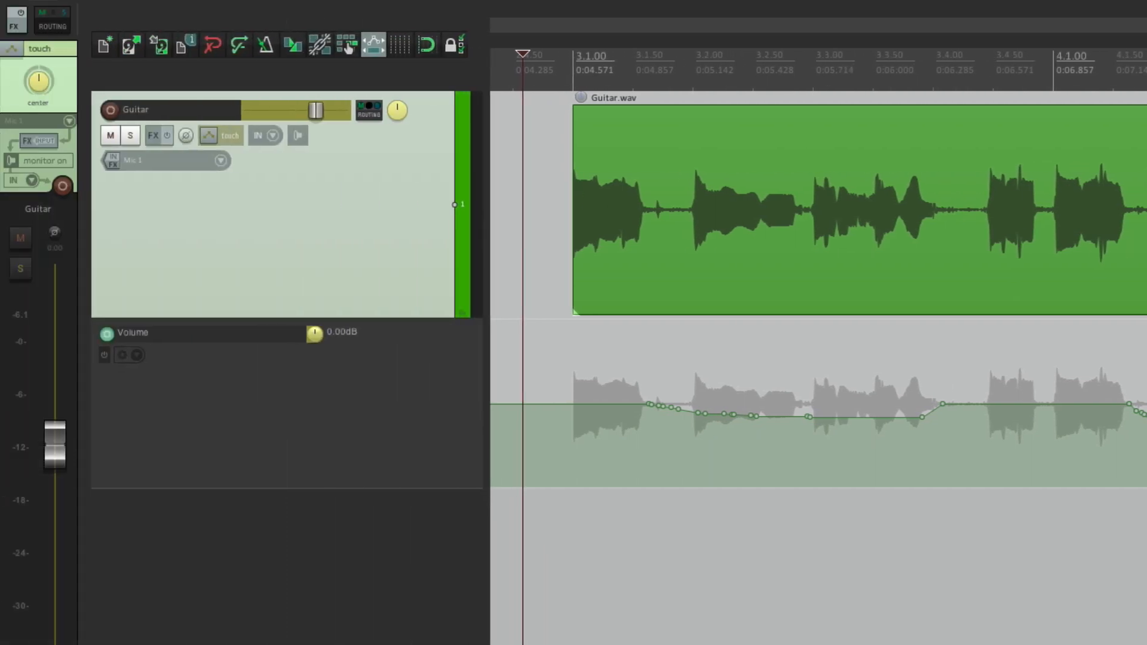
Step: Enable the Trim Volume envelope with Visible ticked, then close the Envelopes window
click(208, 137)
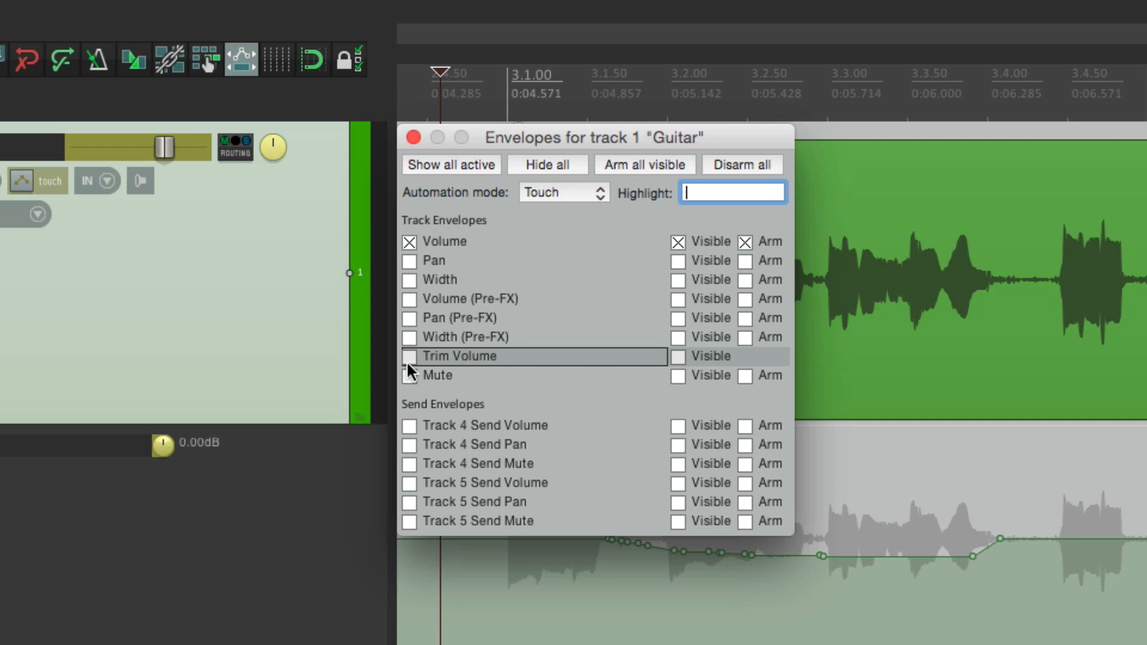
click(408, 356)
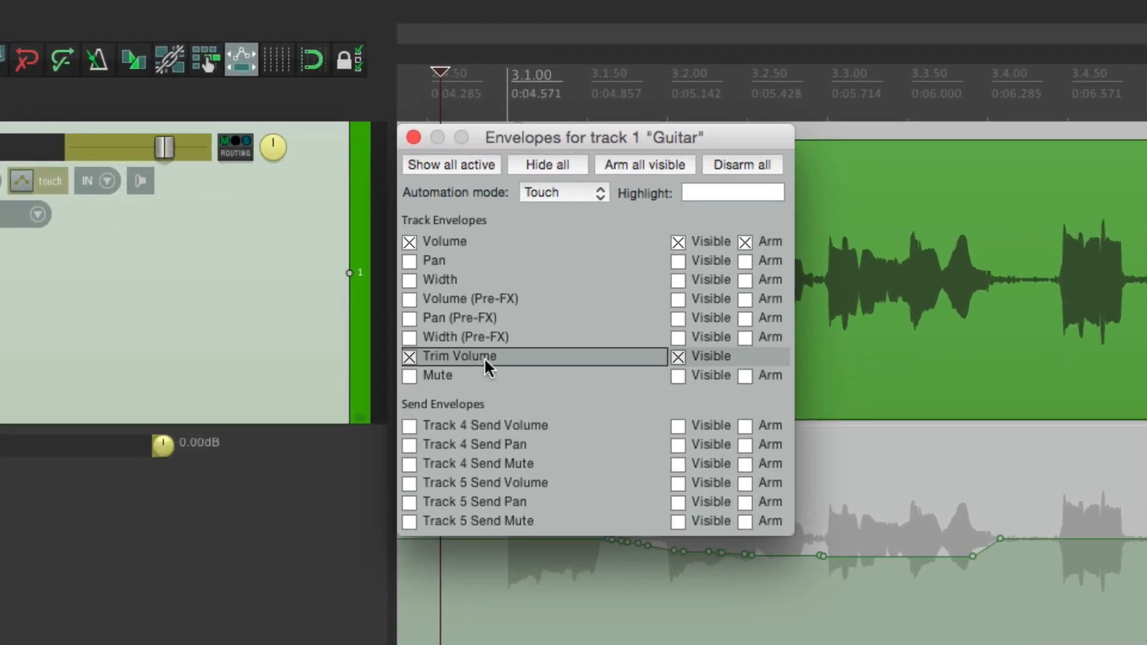
click(677, 356)
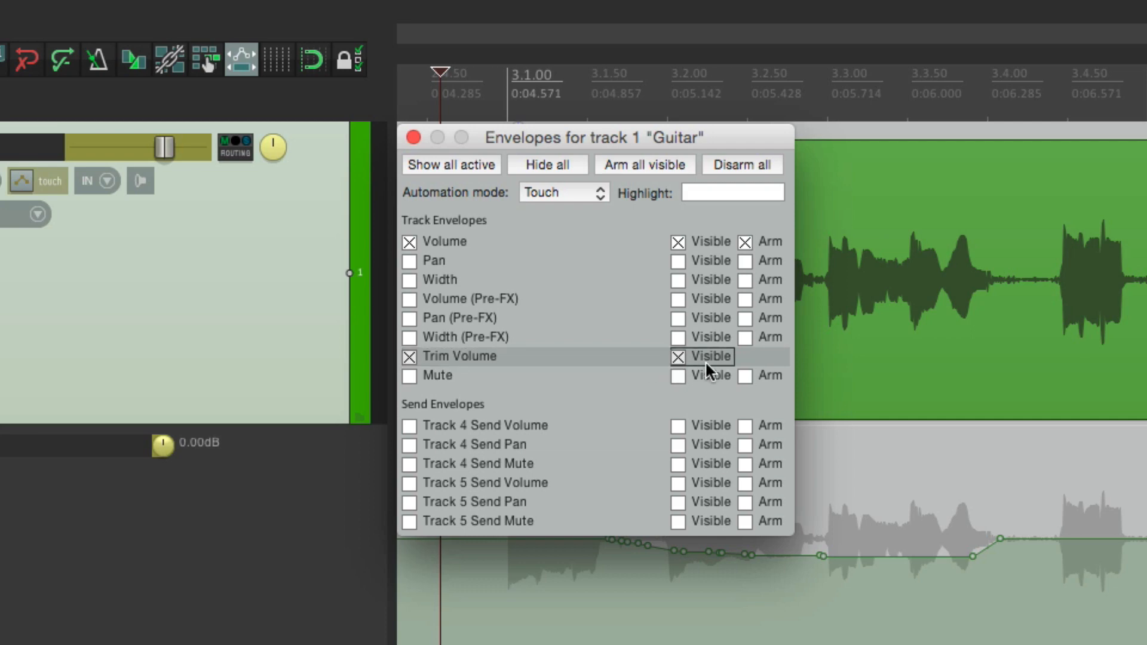
mouse_move(763, 366)
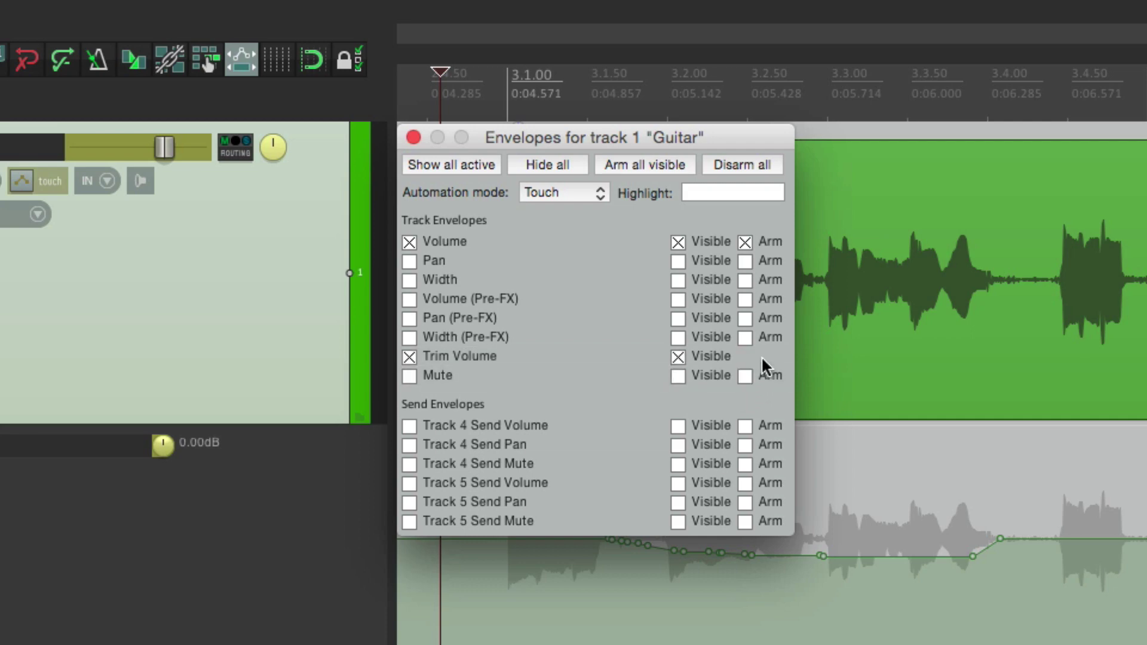
mouse_move(741, 344)
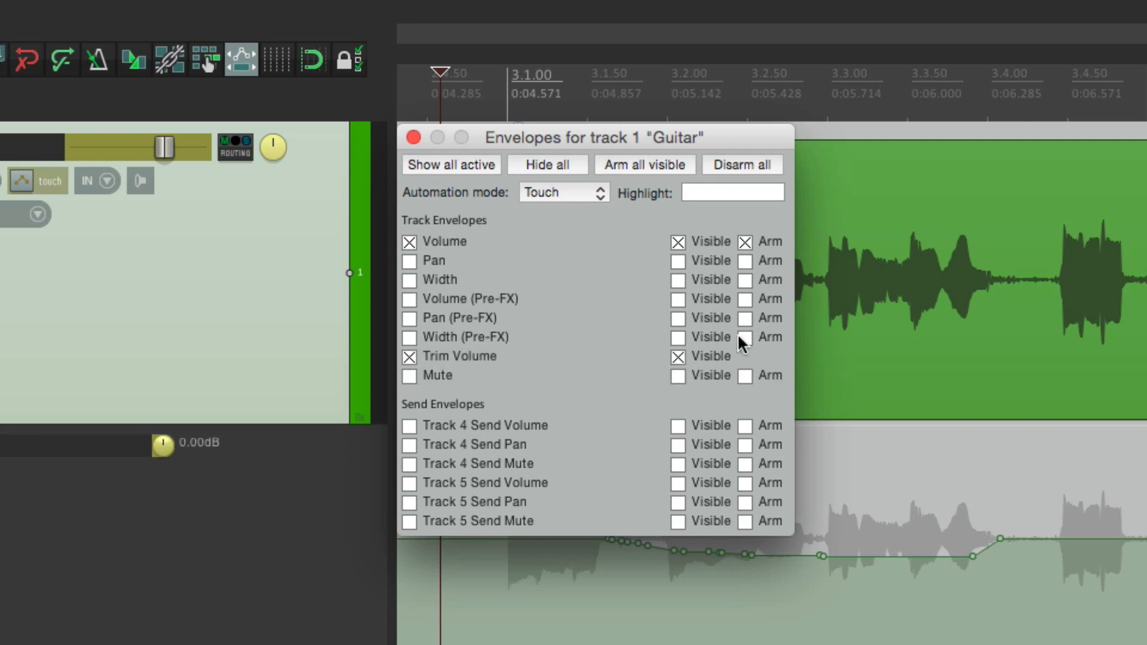
click(414, 137)
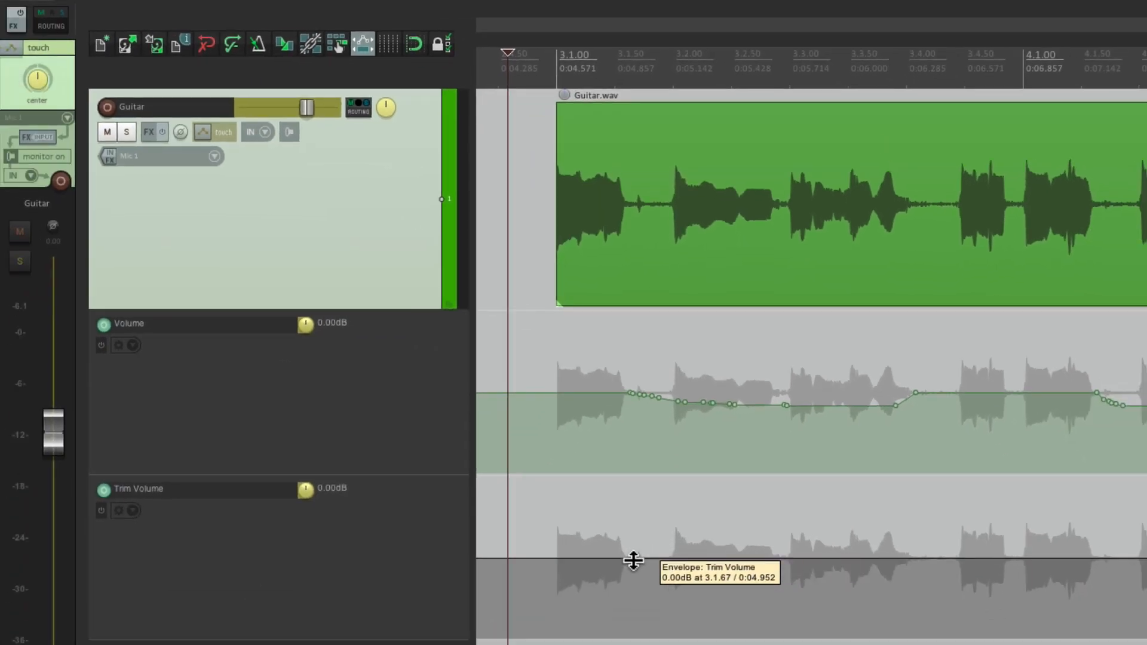
mouse_move(778, 624)
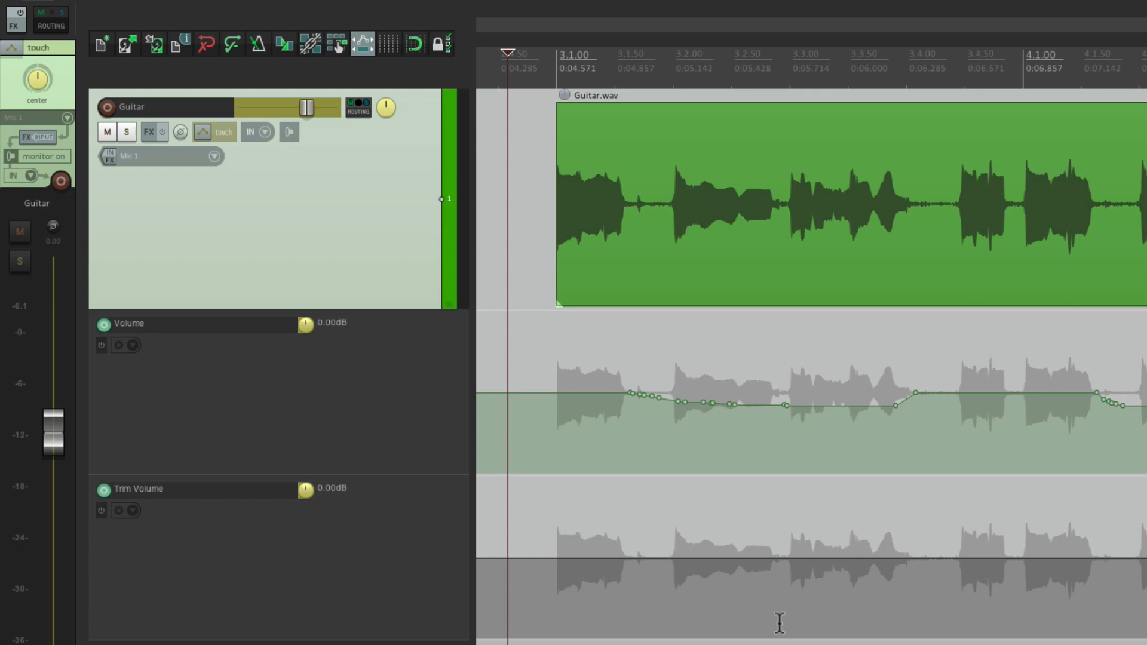
mouse_move(642, 554)
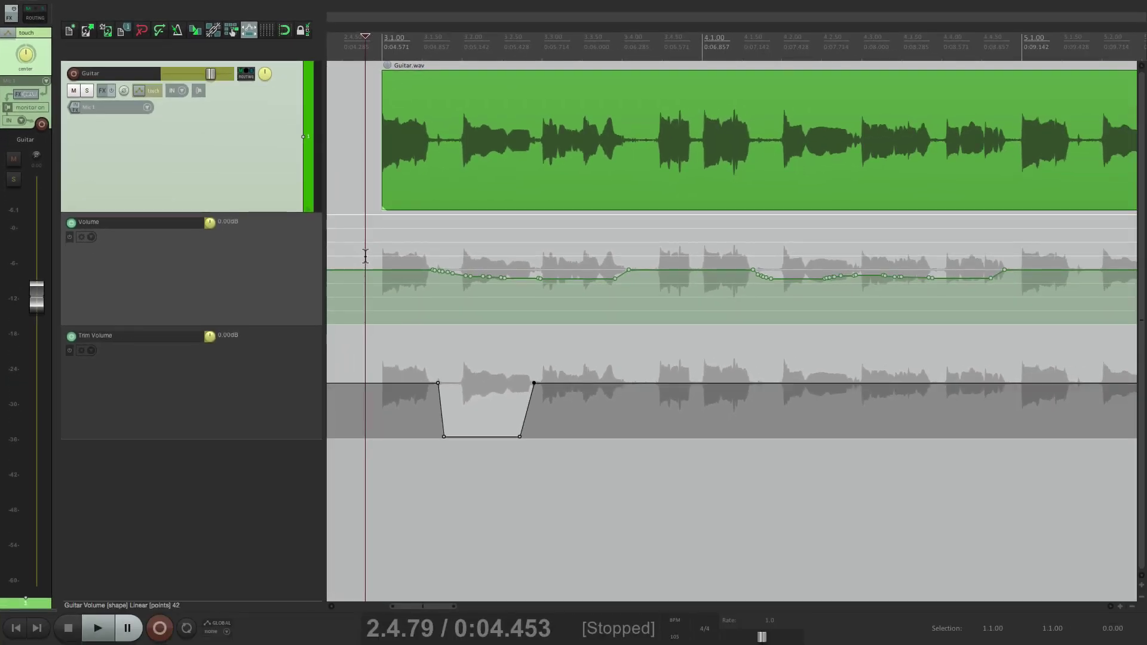
Step: Play back the guitar's opening passage to audition the drawn trim dip
click(97, 628)
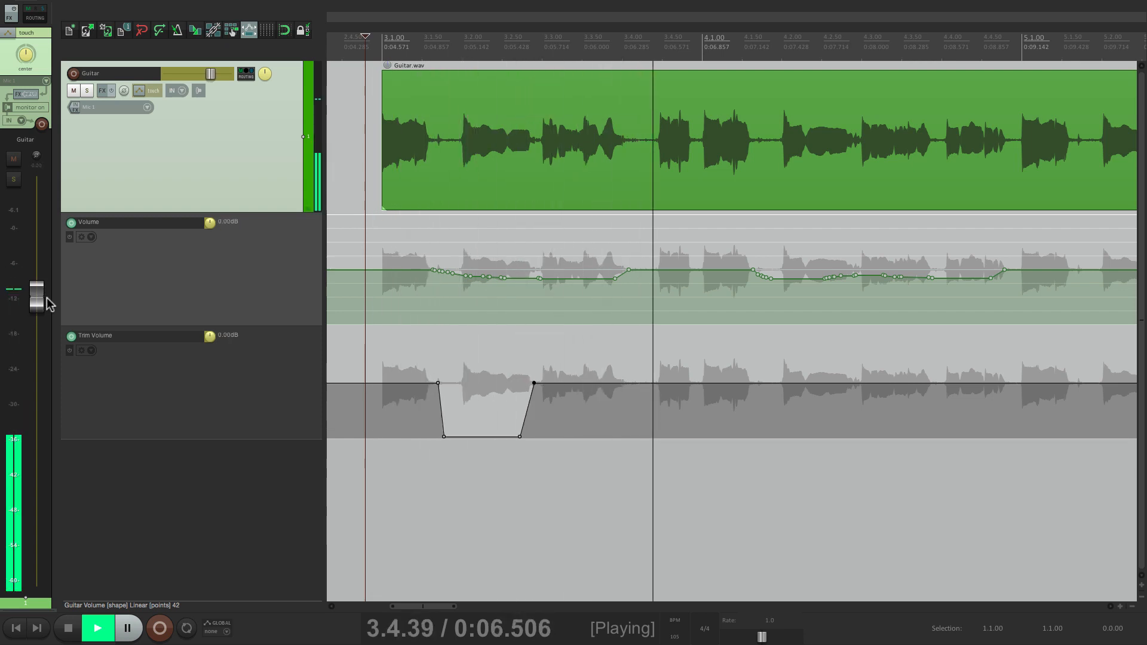
click(96, 628)
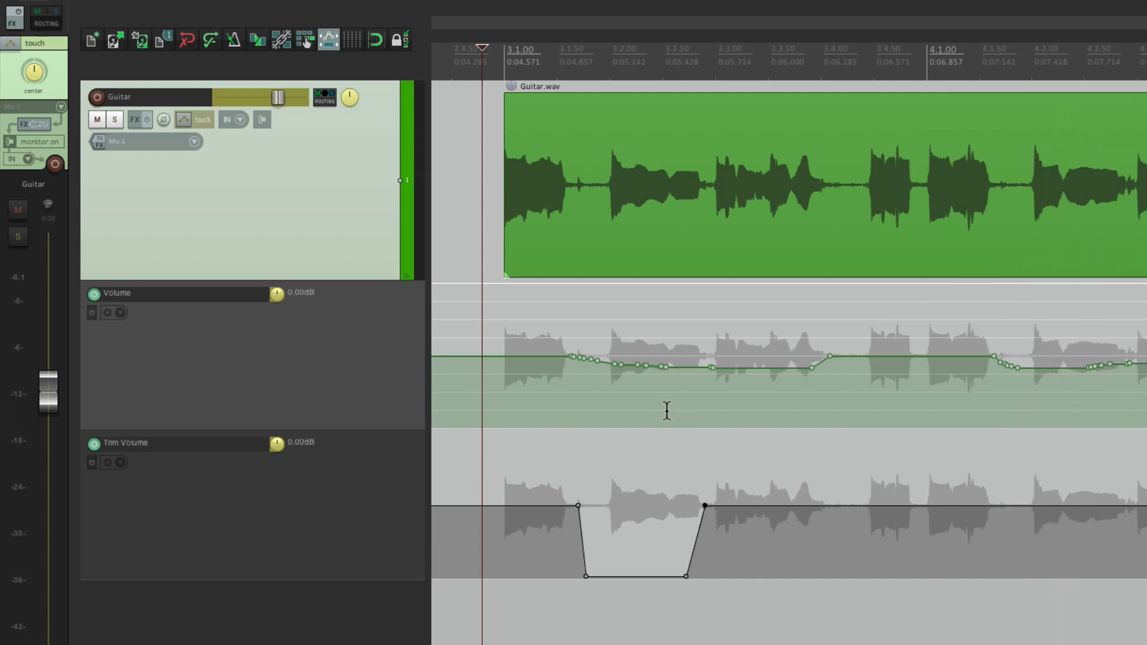
mouse_move(643, 541)
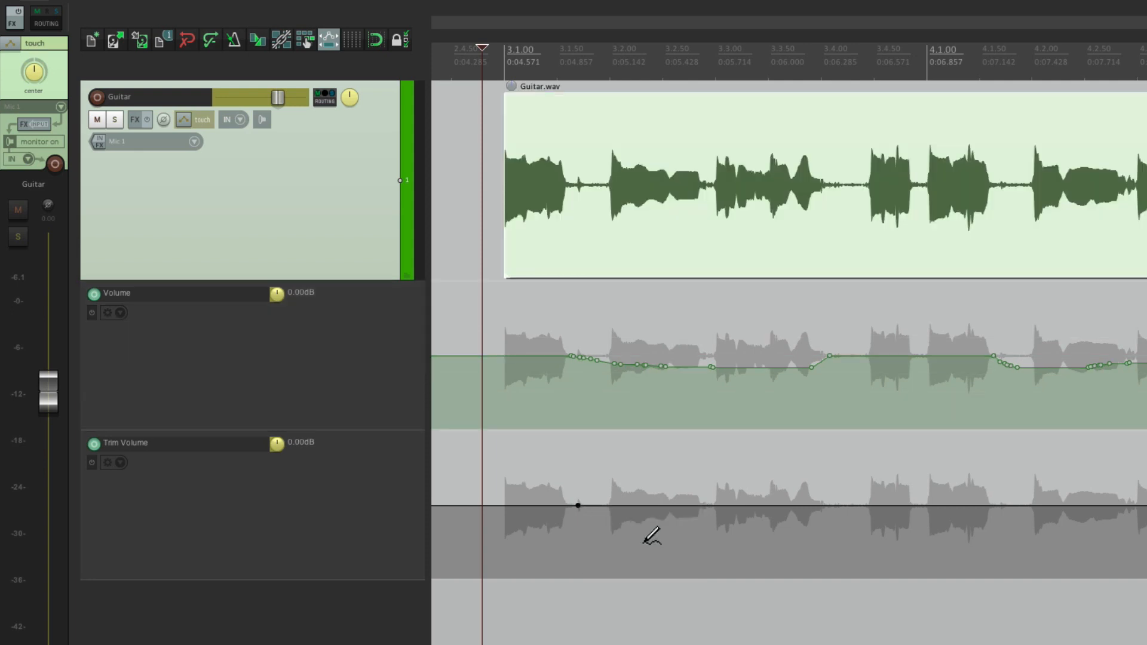
mouse_move(586, 494)
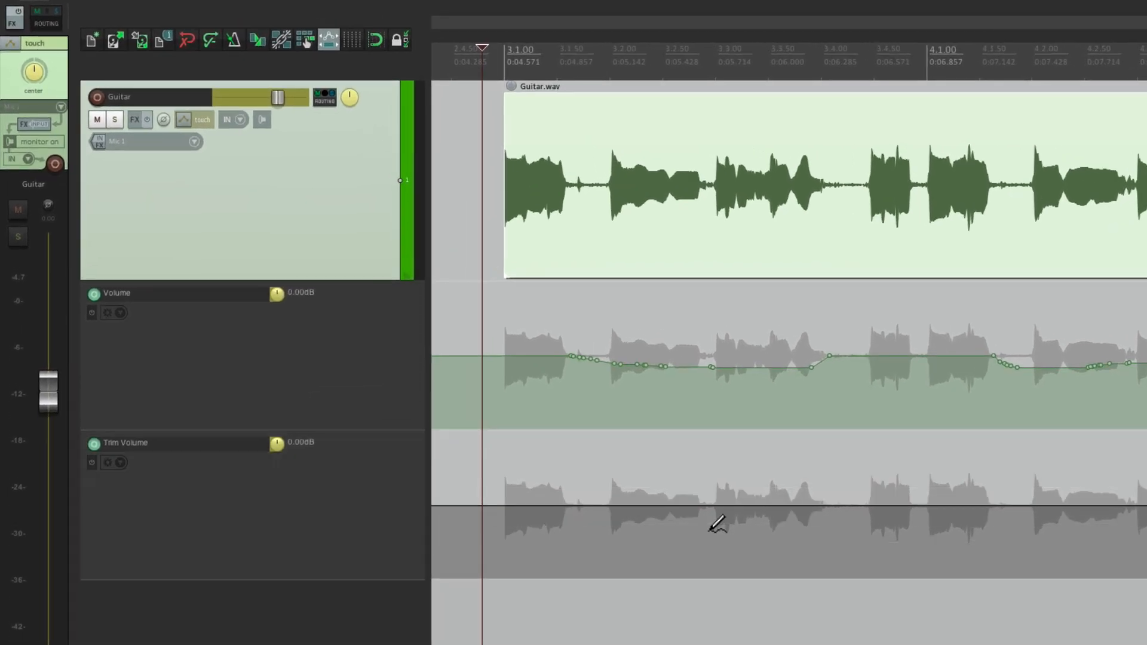
mouse_move(832, 508)
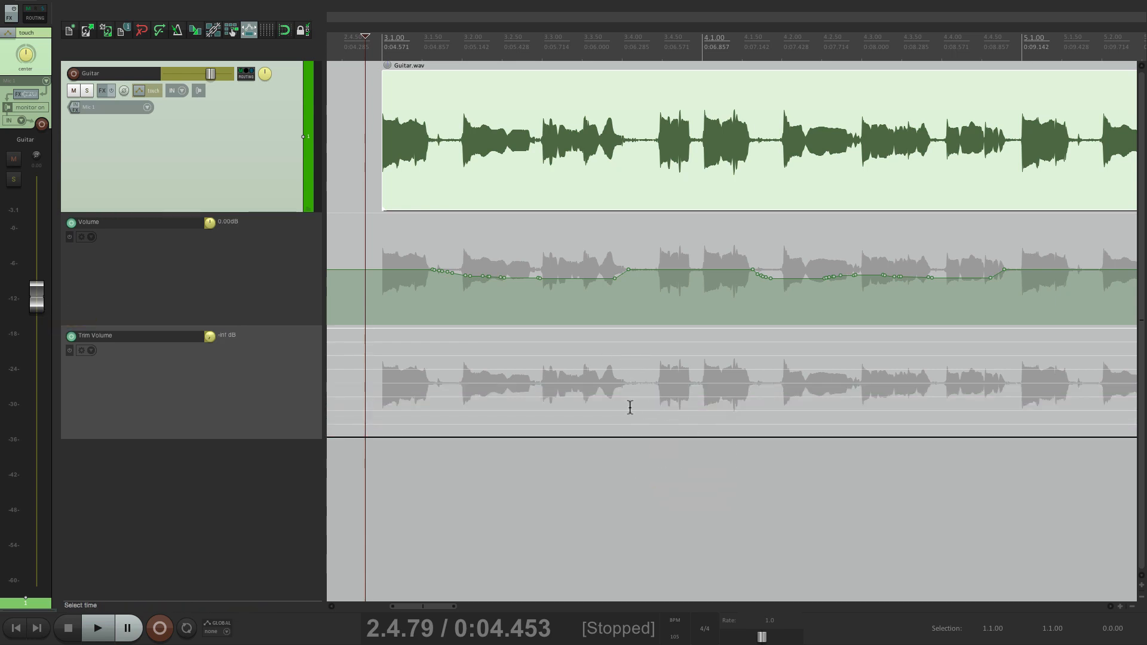
Step: Play the track to confirm the Trim Volume envelope is flat at 0 dB
click(98, 628)
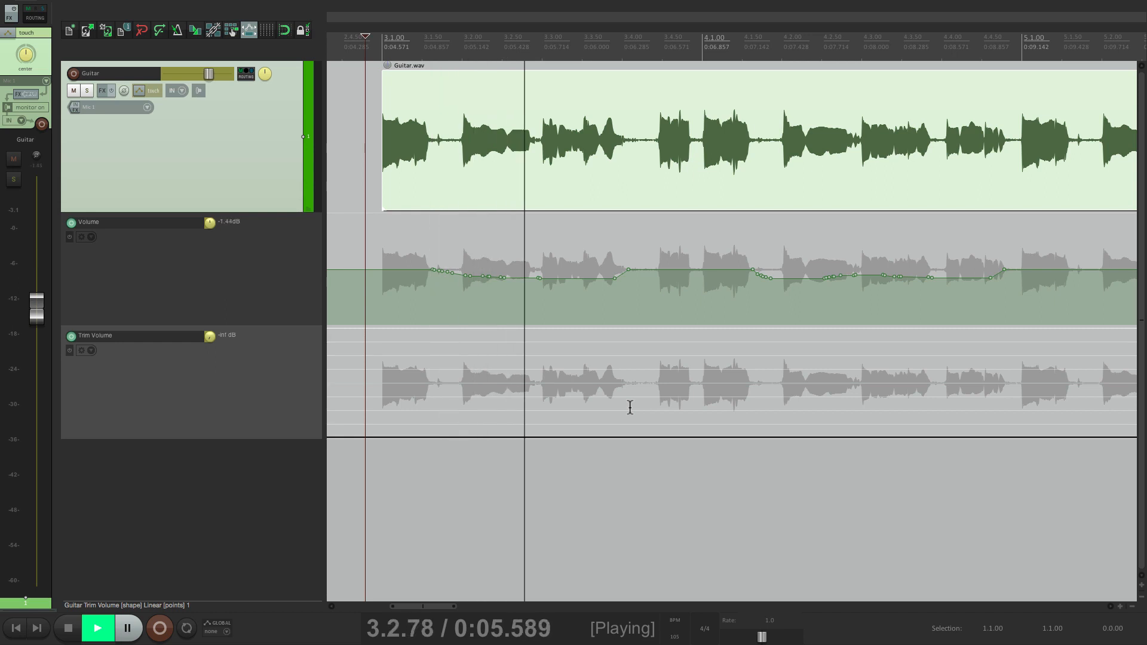
click(97, 628)
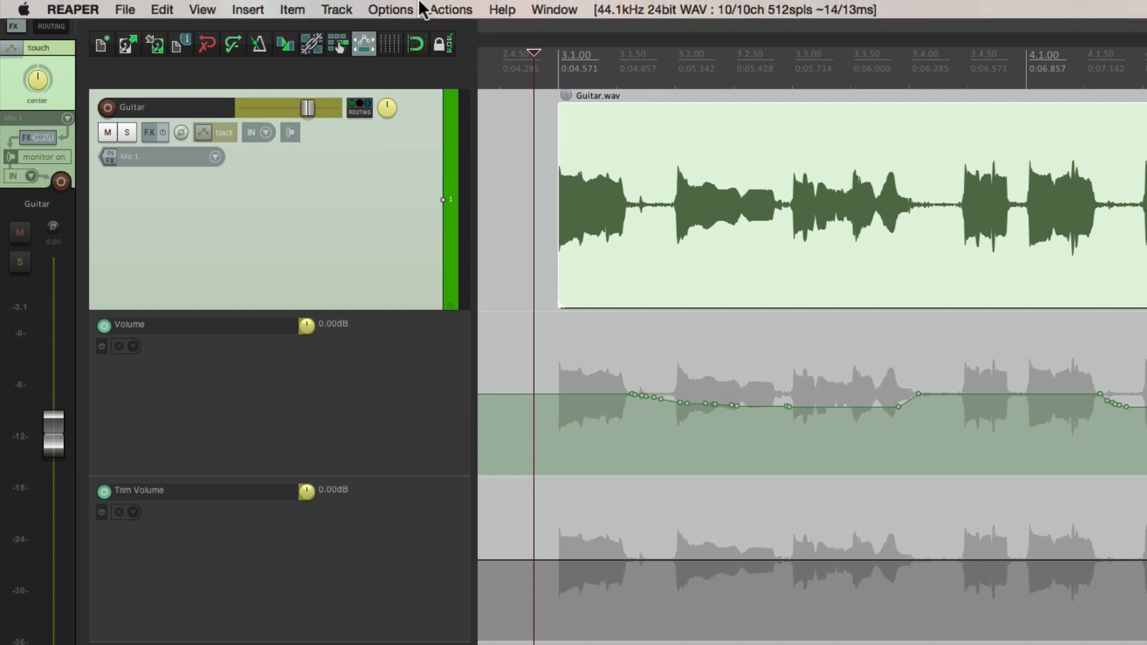
Step: Filter the Actions list for 'trim env' and run 'Toggle track trim envelope visible'
click(449, 9)
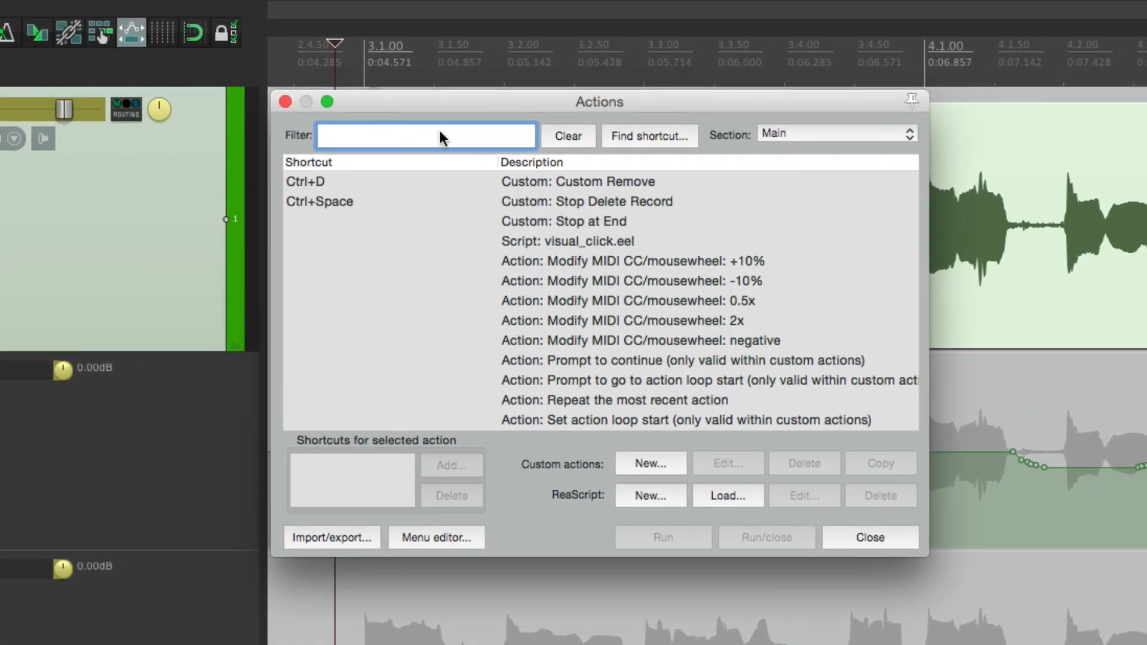
text(trim env)
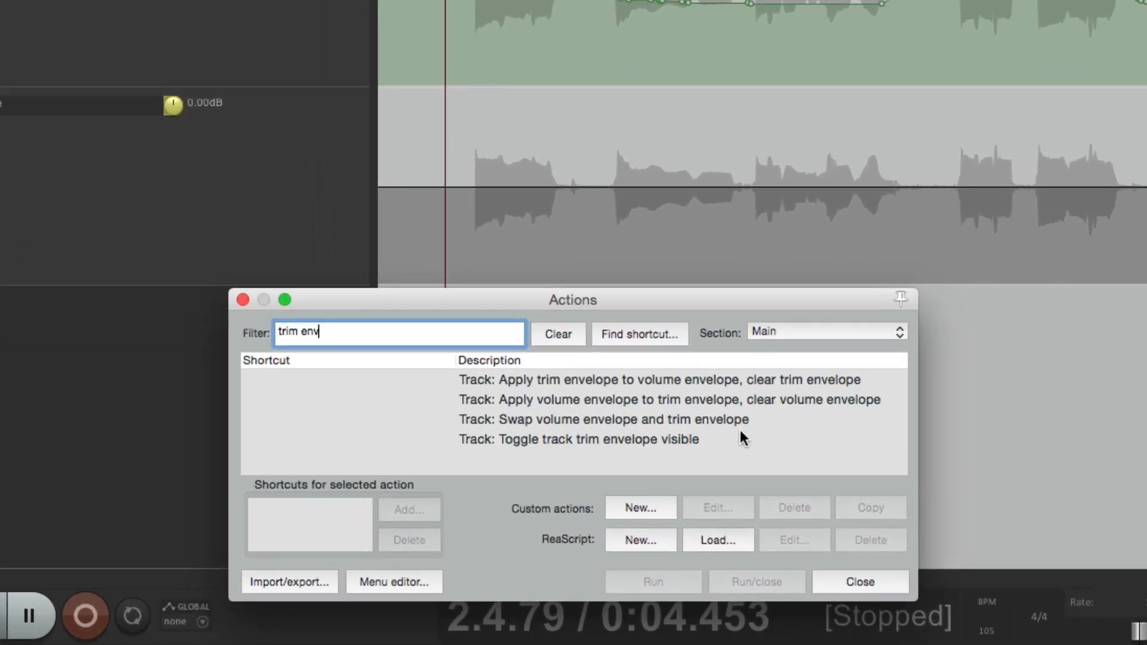
mouse_move(537, 430)
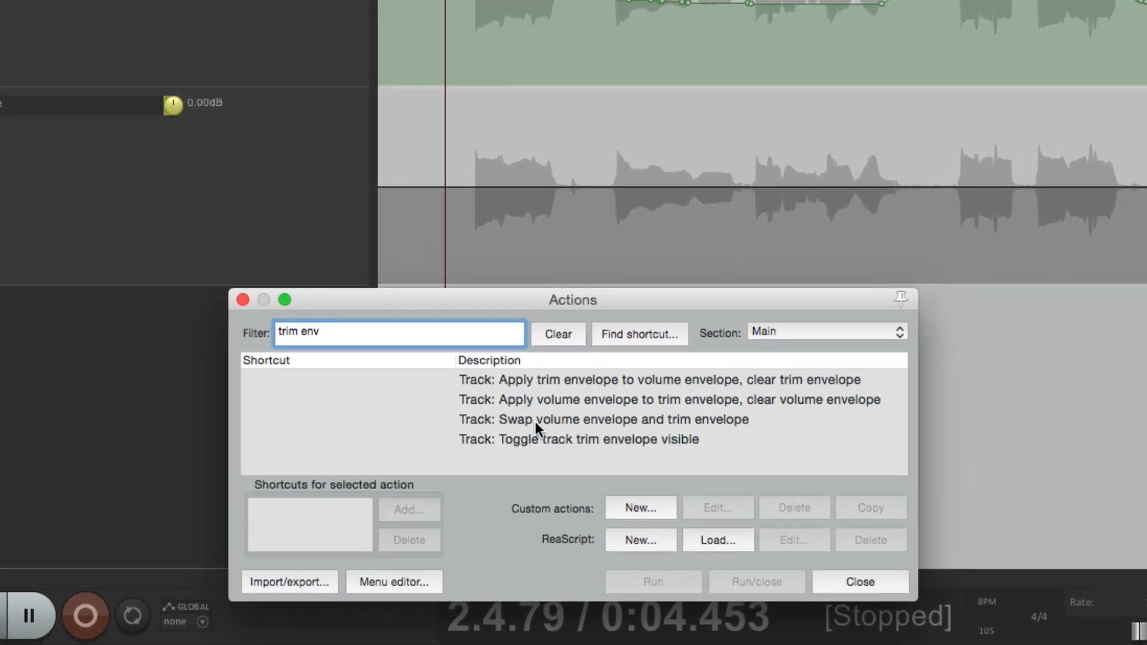
click(654, 379)
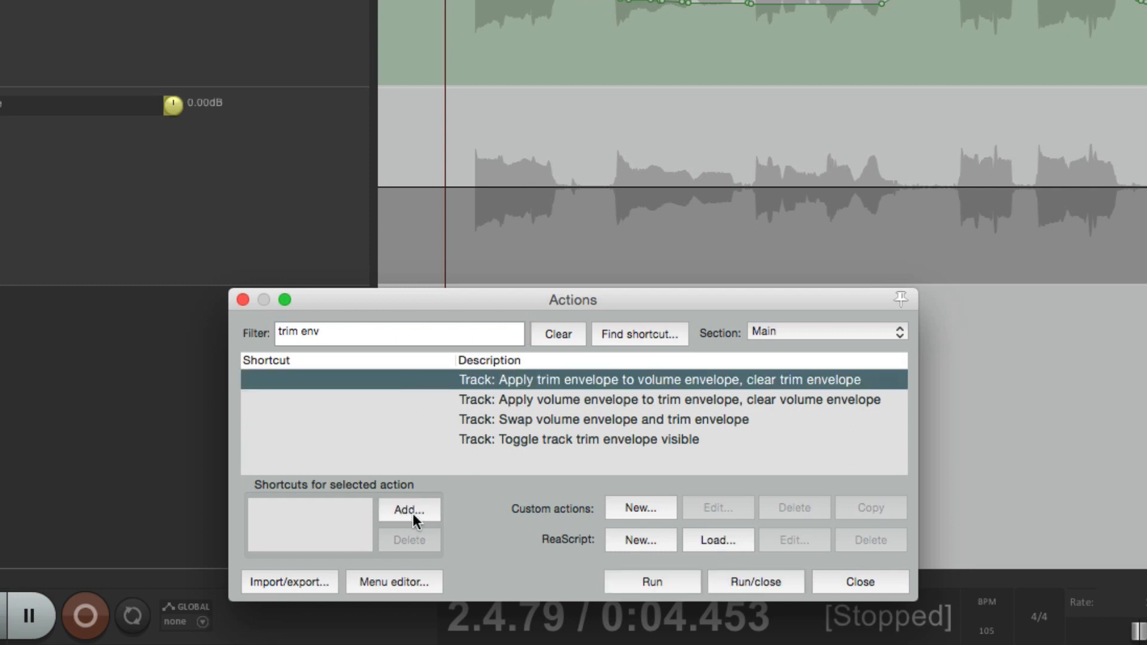
mouse_move(503, 460)
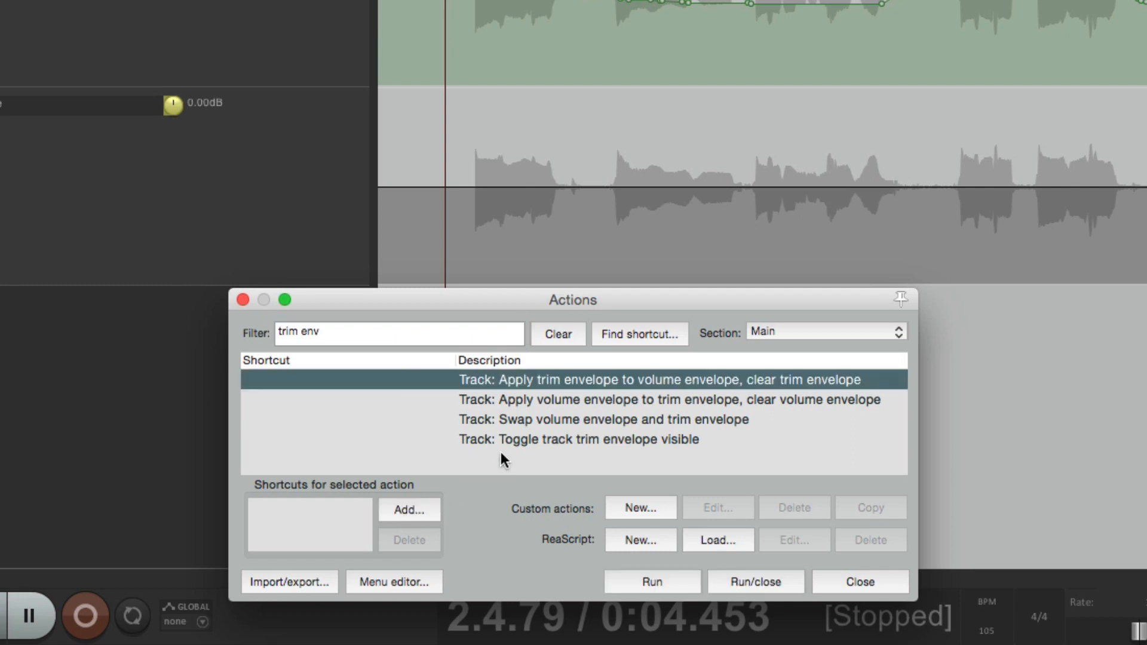
mouse_move(620, 408)
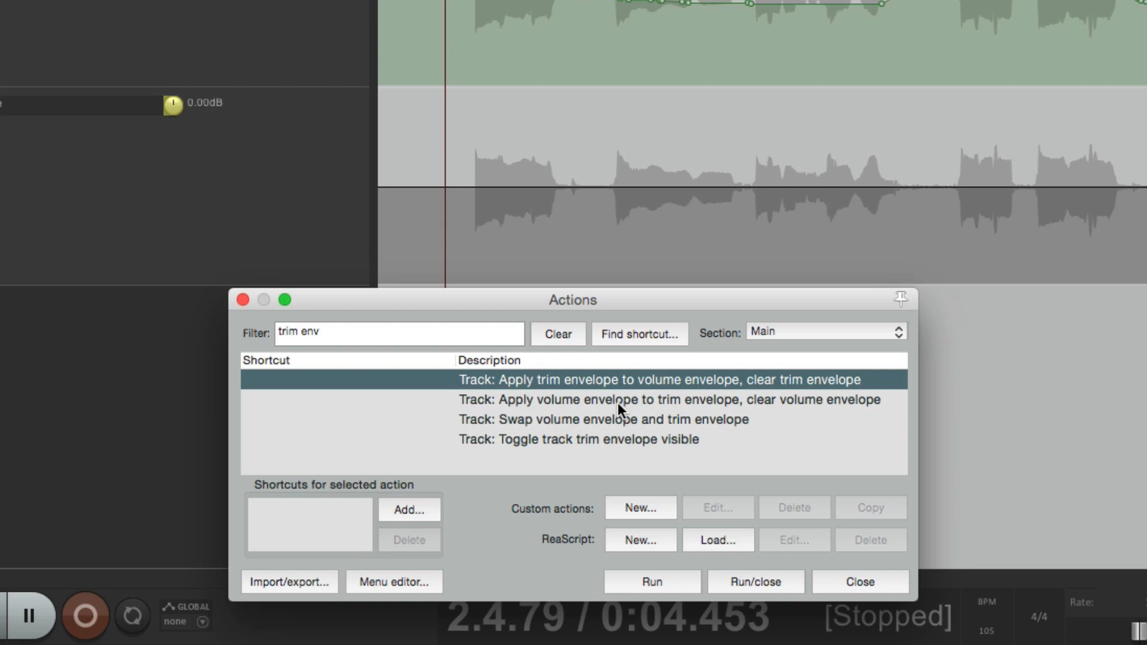
mouse_move(578, 454)
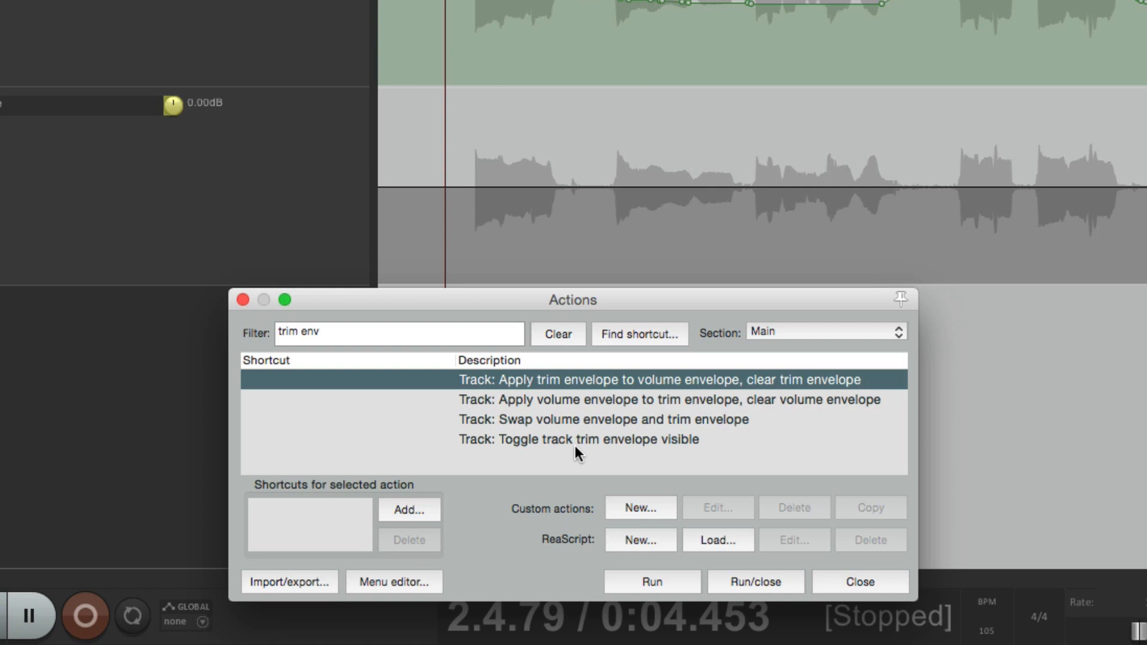
click(578, 439)
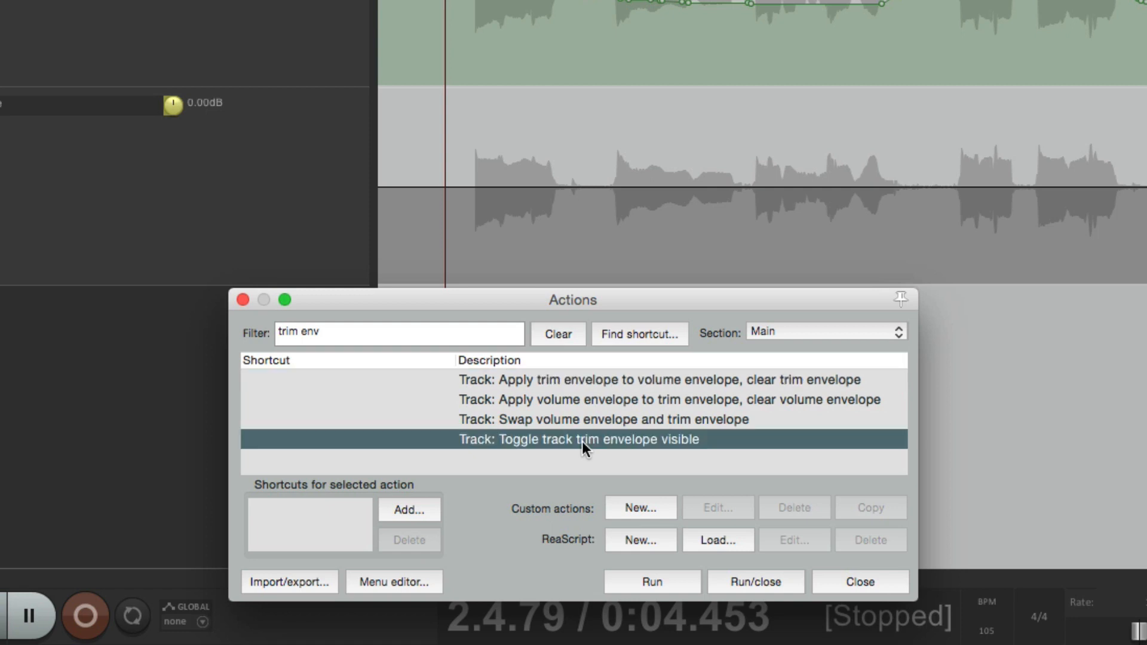
click(651, 581)
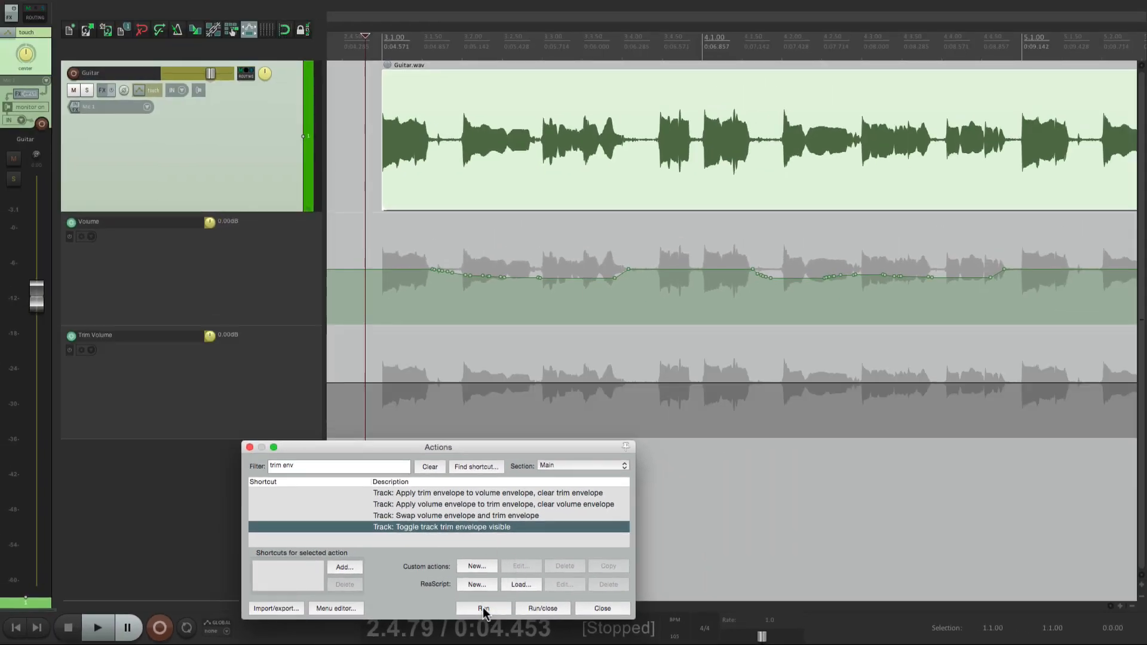
click(483, 609)
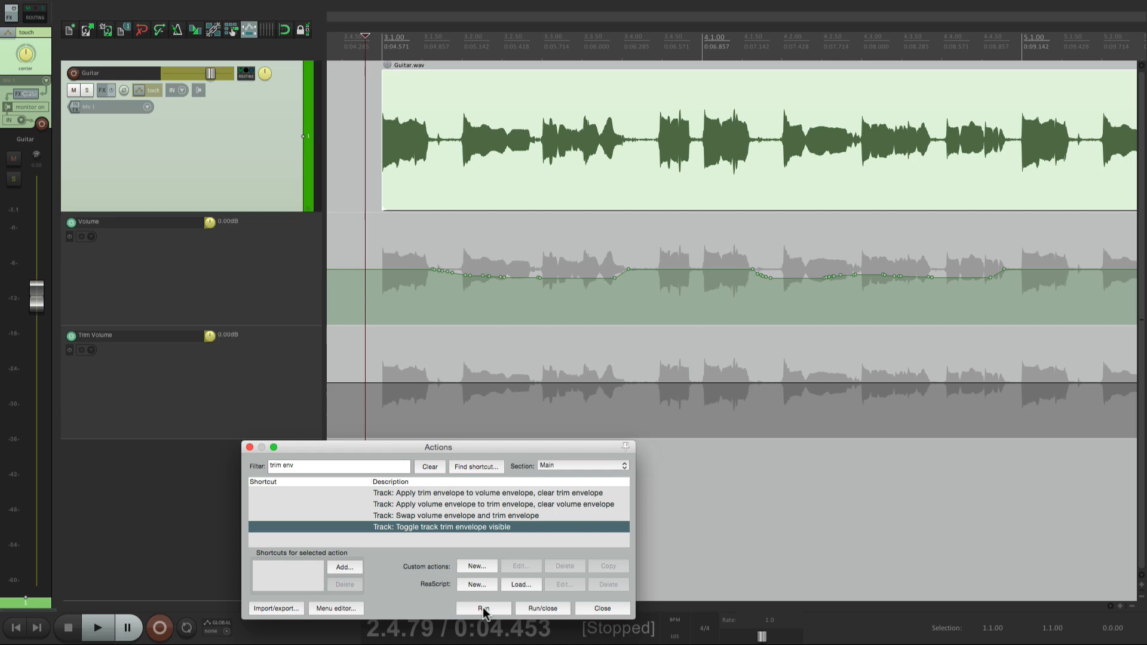
click(501, 527)
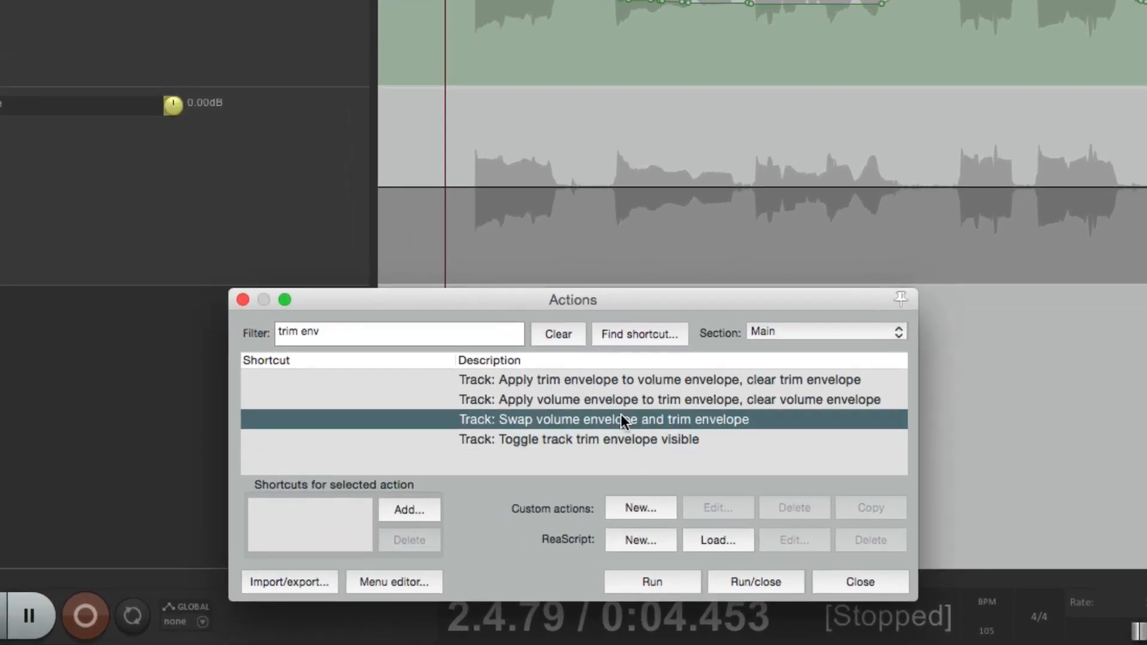
mouse_move(679, 427)
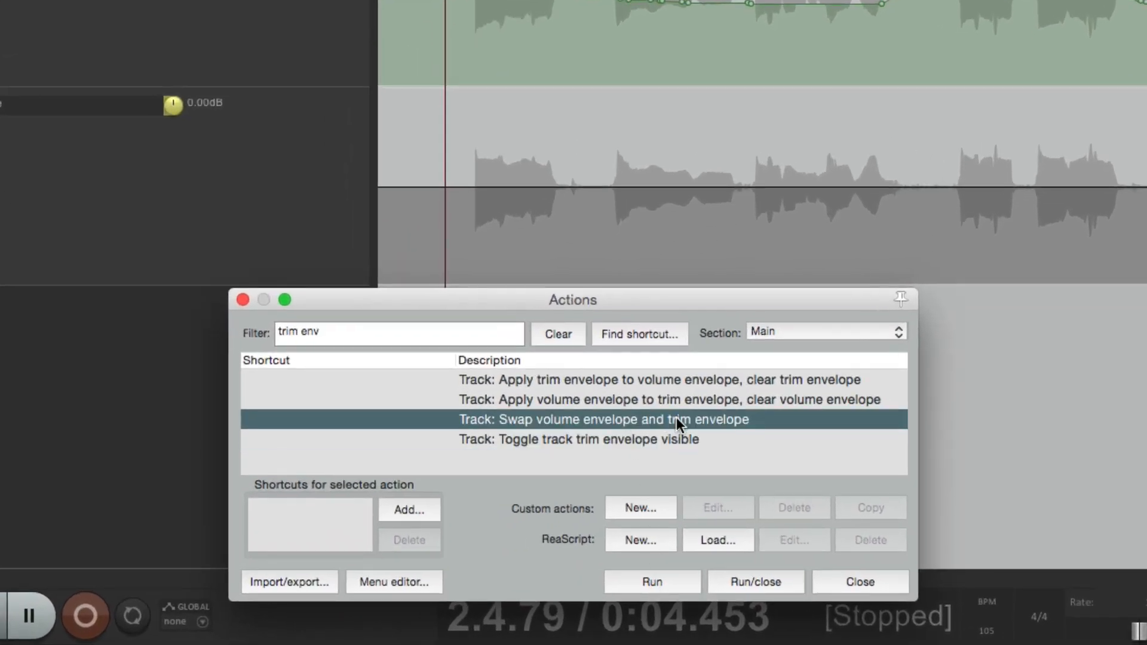
Step: Swap the volume and trim envelopes, then audition the two newly drawn volume dips
click(650, 581)
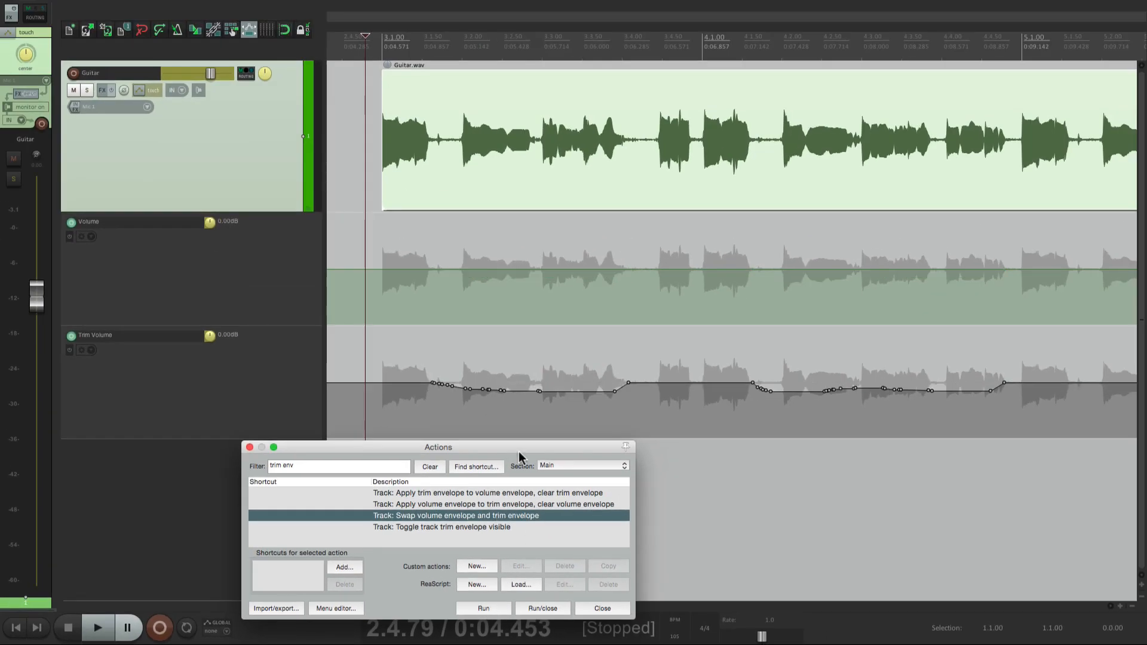
mouse_move(542, 401)
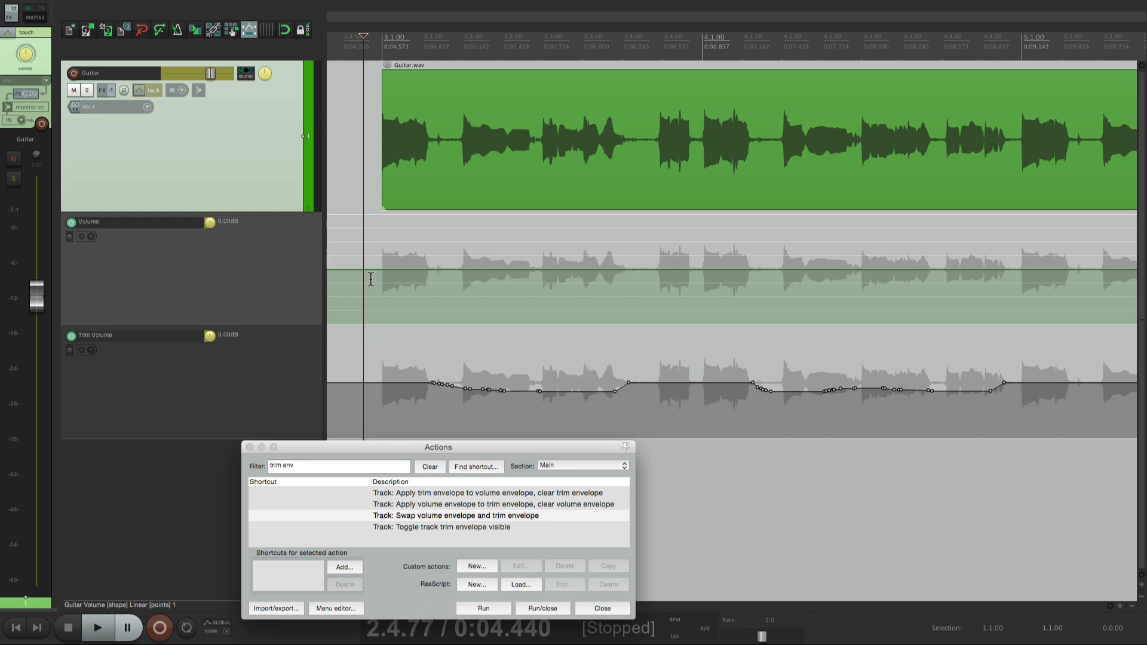
mouse_move(557, 373)
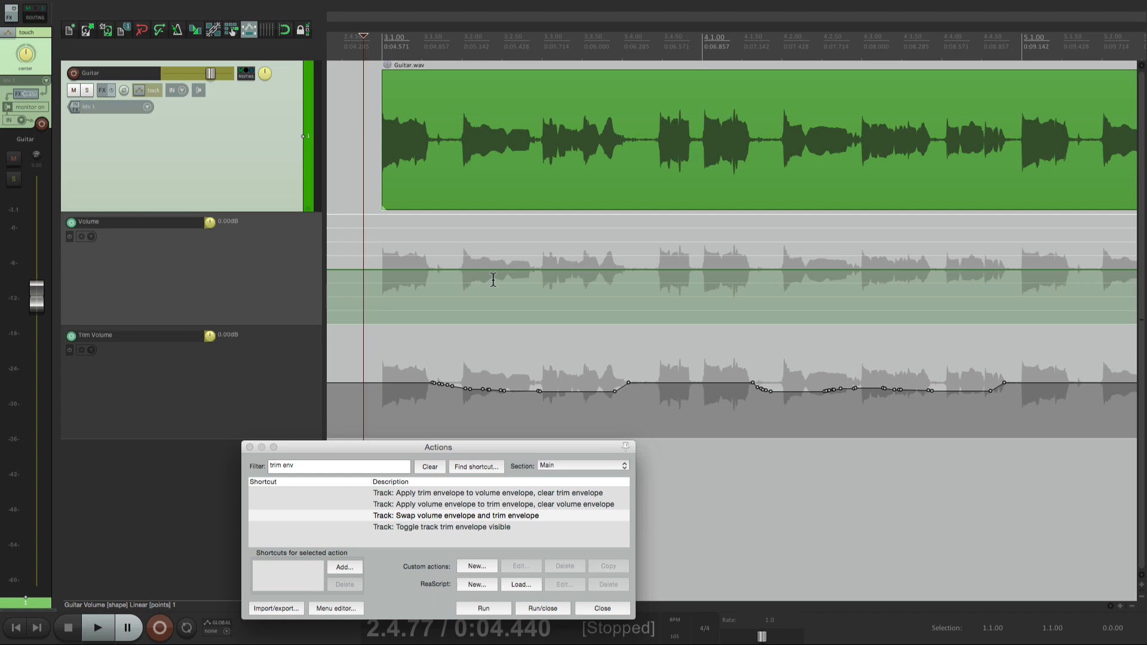
mouse_move(408, 285)
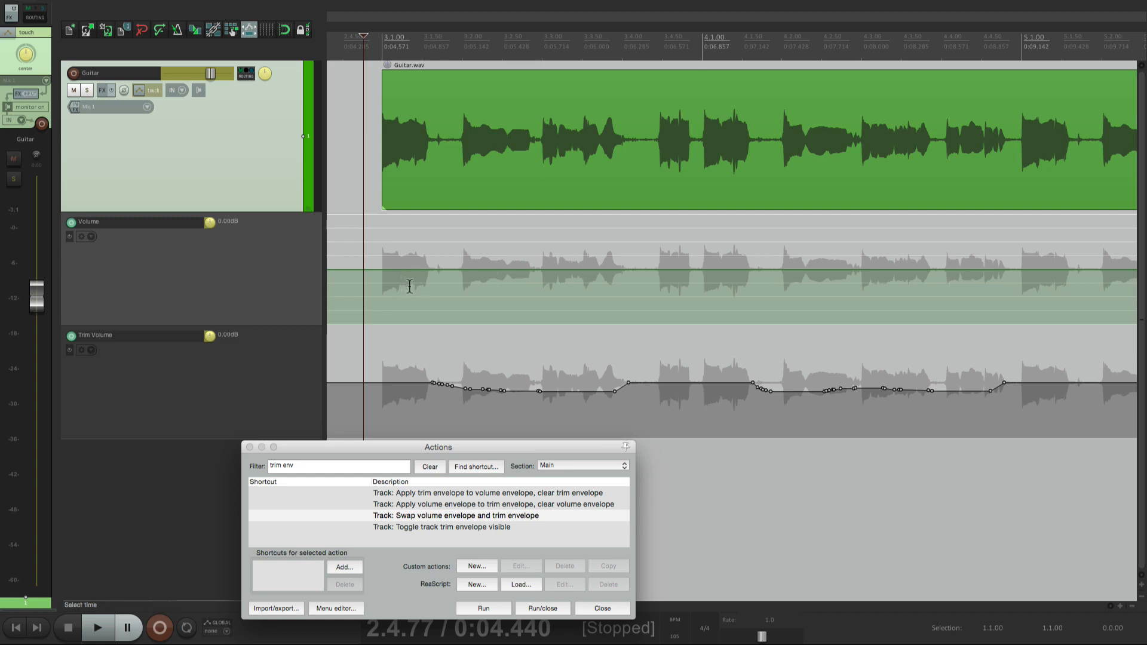
mouse_move(710, 293)
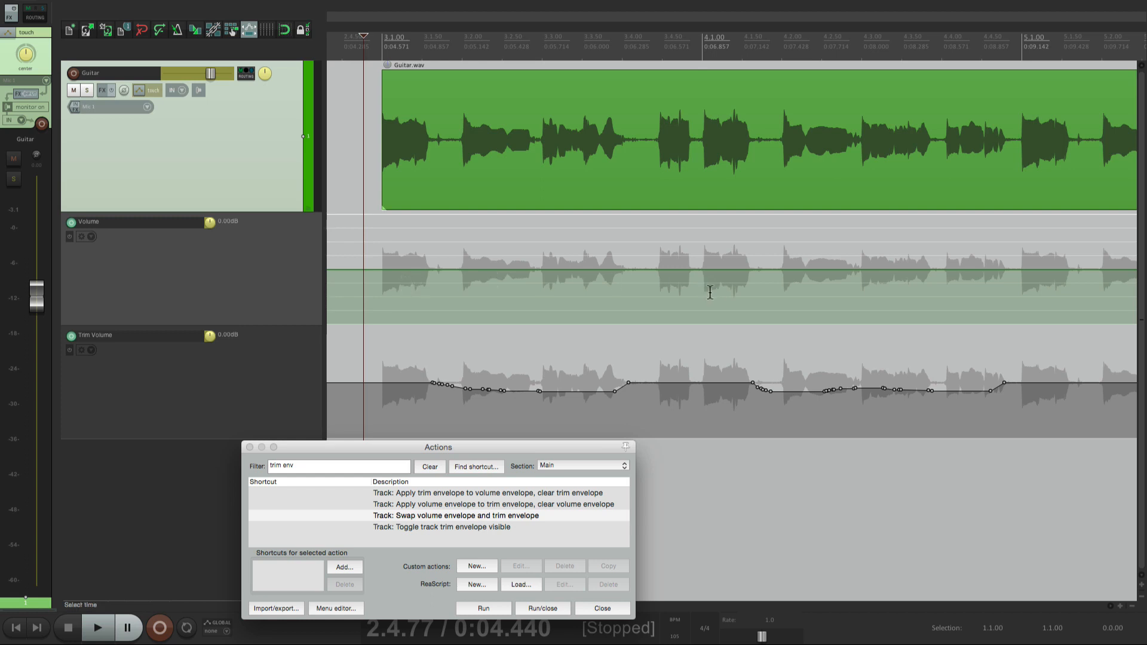
mouse_move(854, 368)
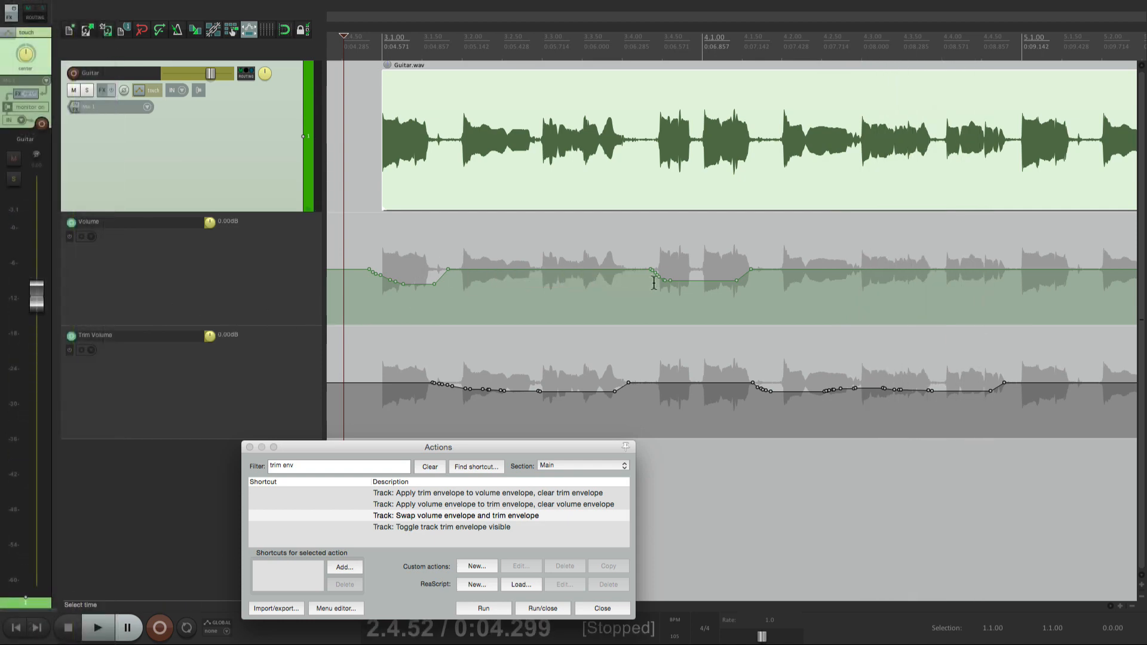
mouse_move(675, 282)
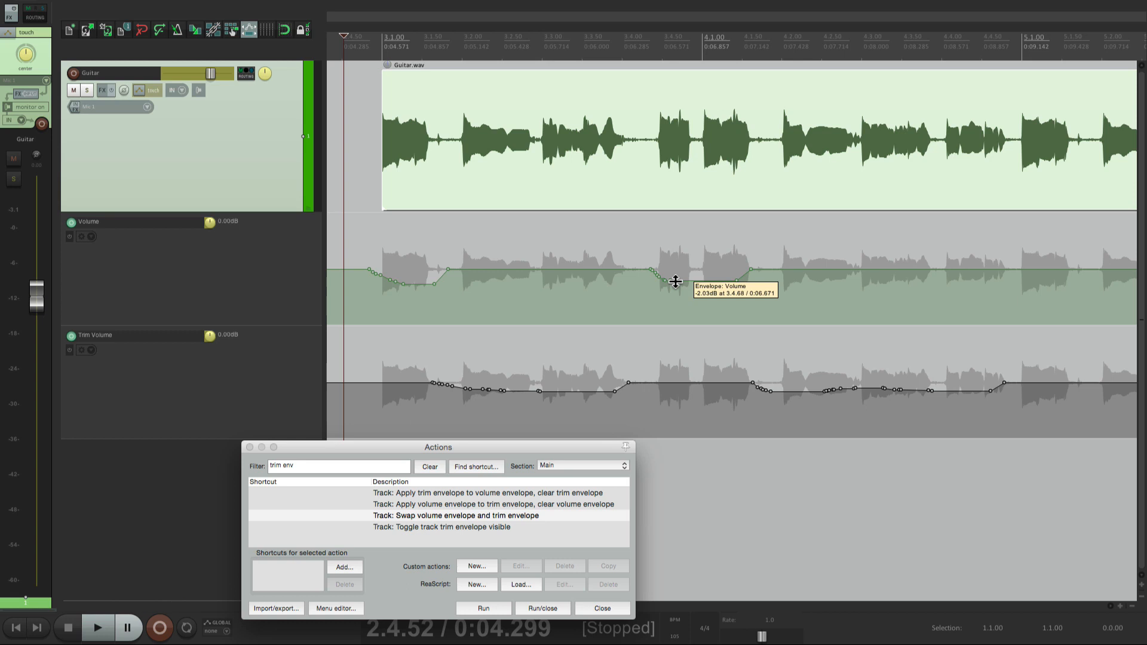
click(97, 628)
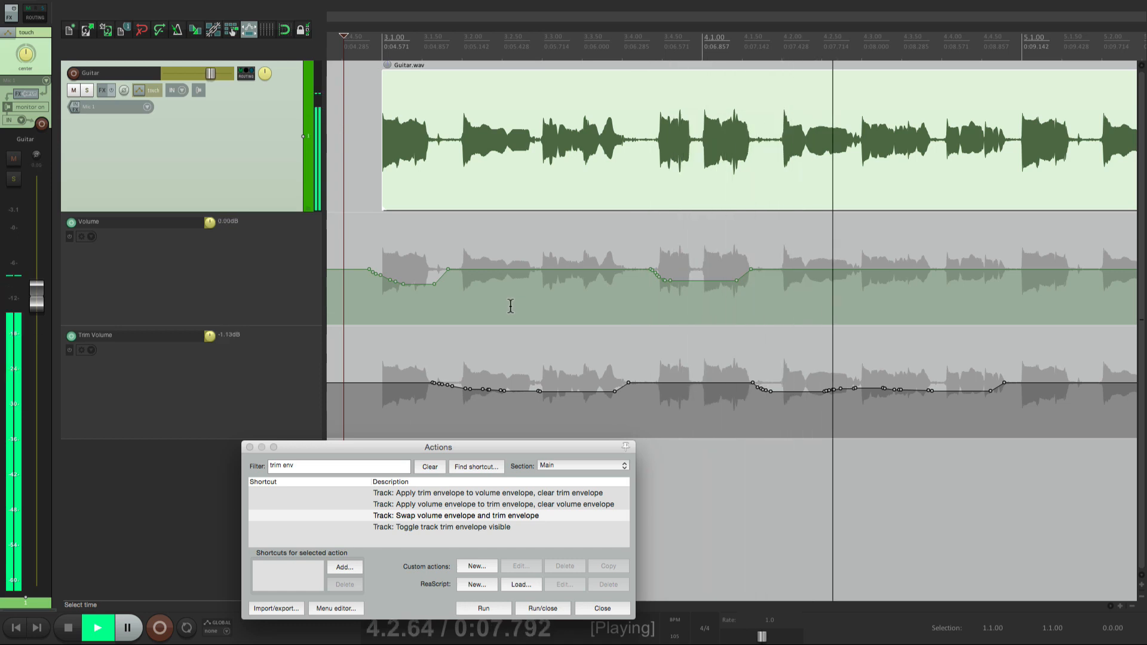
click(98, 628)
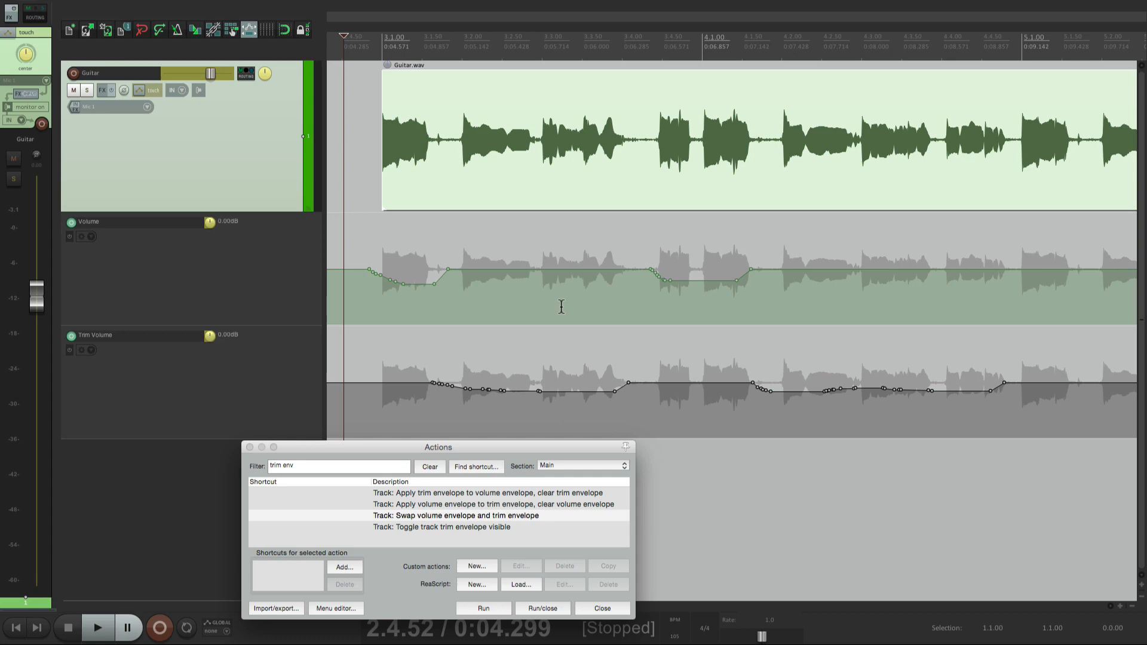
mouse_move(42, 306)
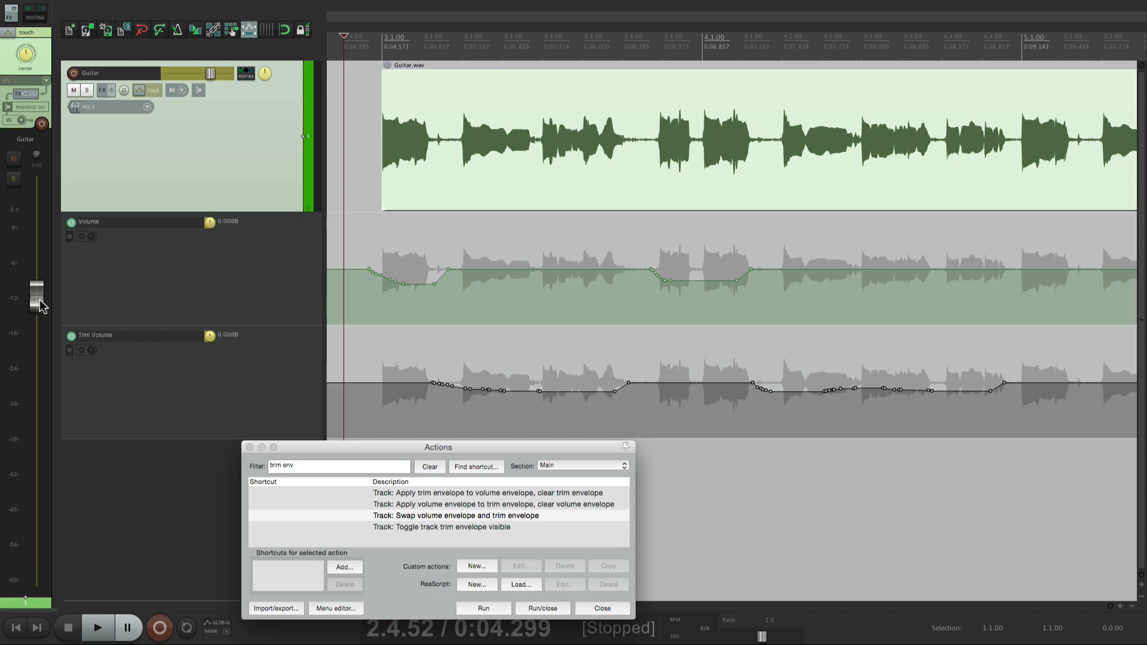
mouse_move(212, 377)
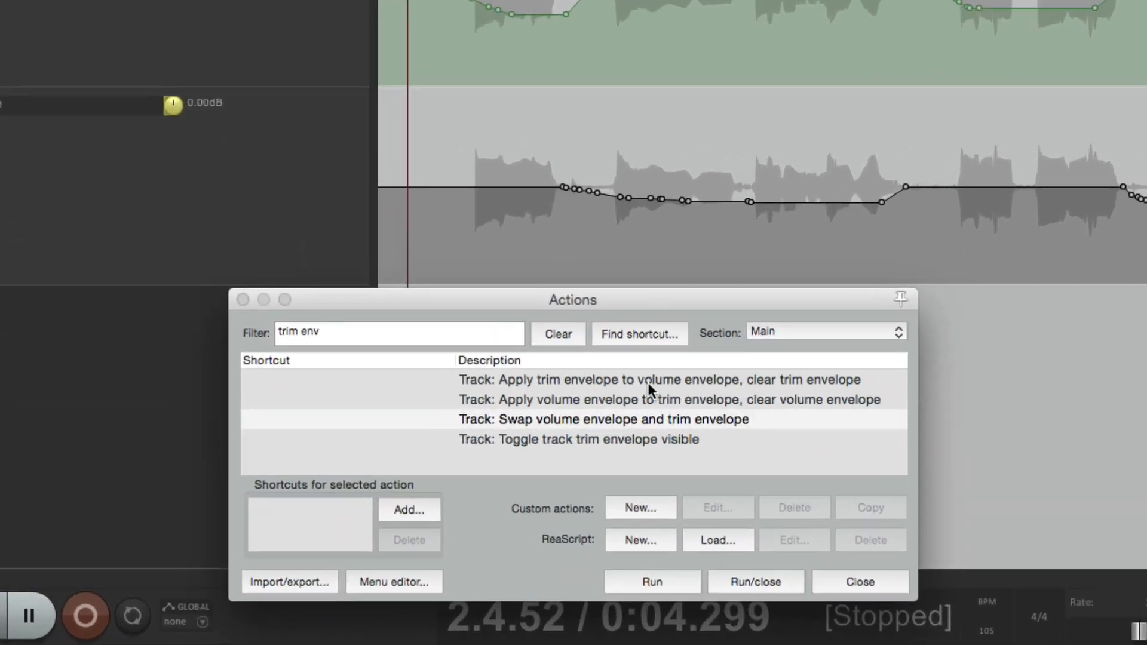
Step: Run 'Apply trim envelope to volume envelope, clear trim envelope', then re-show the empty trim lane
click(652, 380)
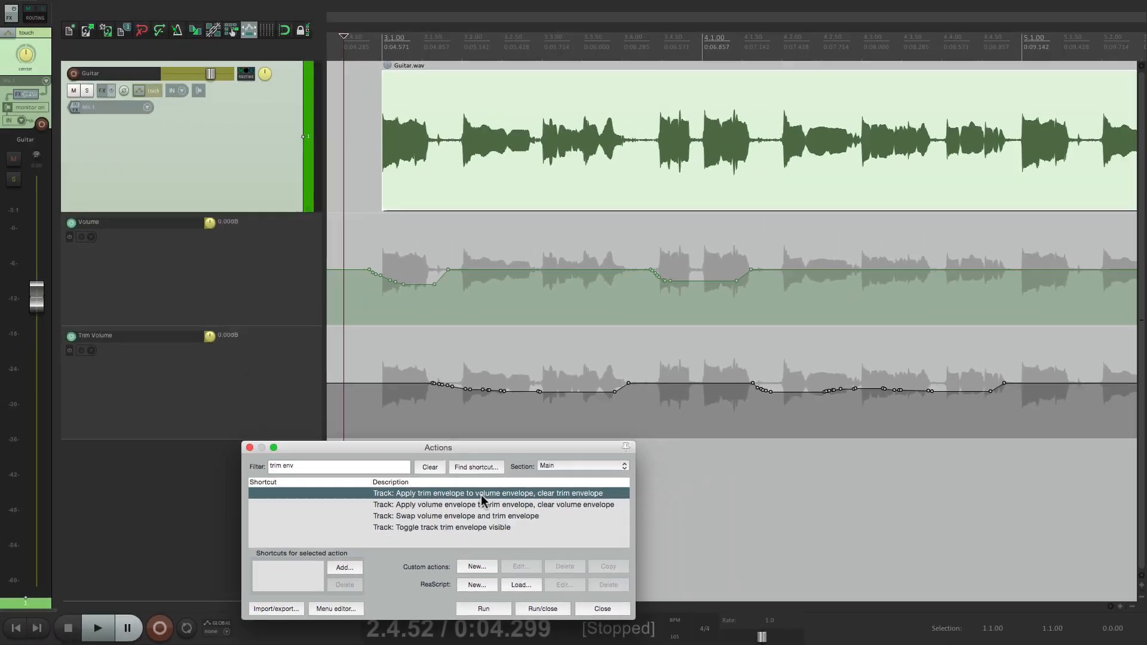
mouse_move(545, 394)
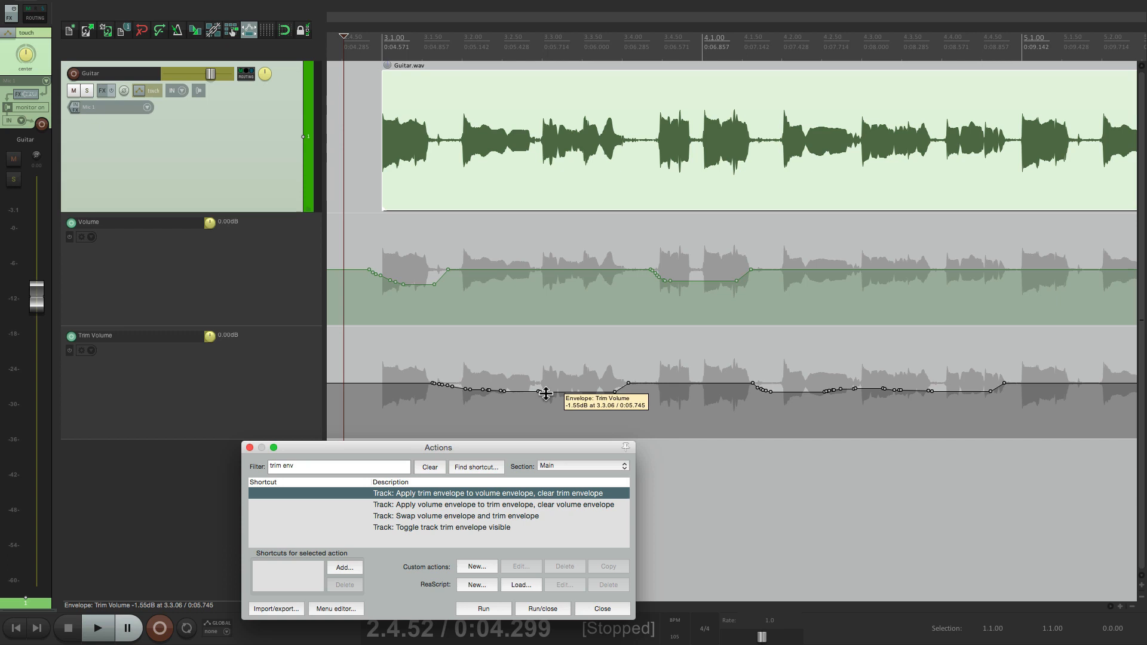
mouse_move(550, 287)
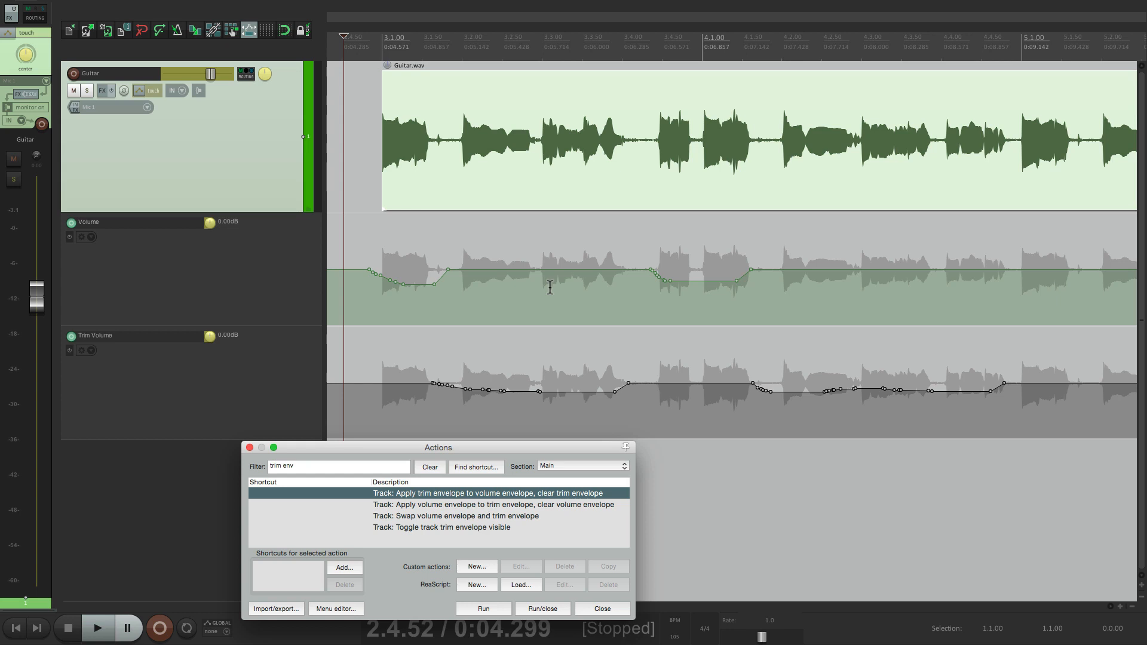
click(482, 608)
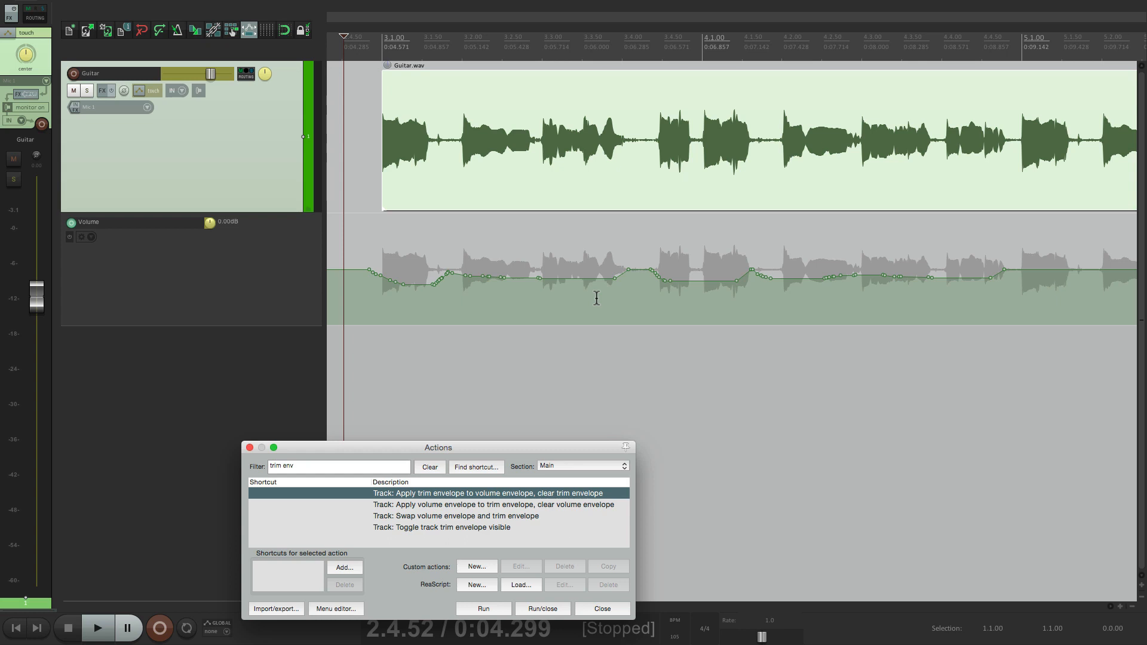
mouse_move(460, 539)
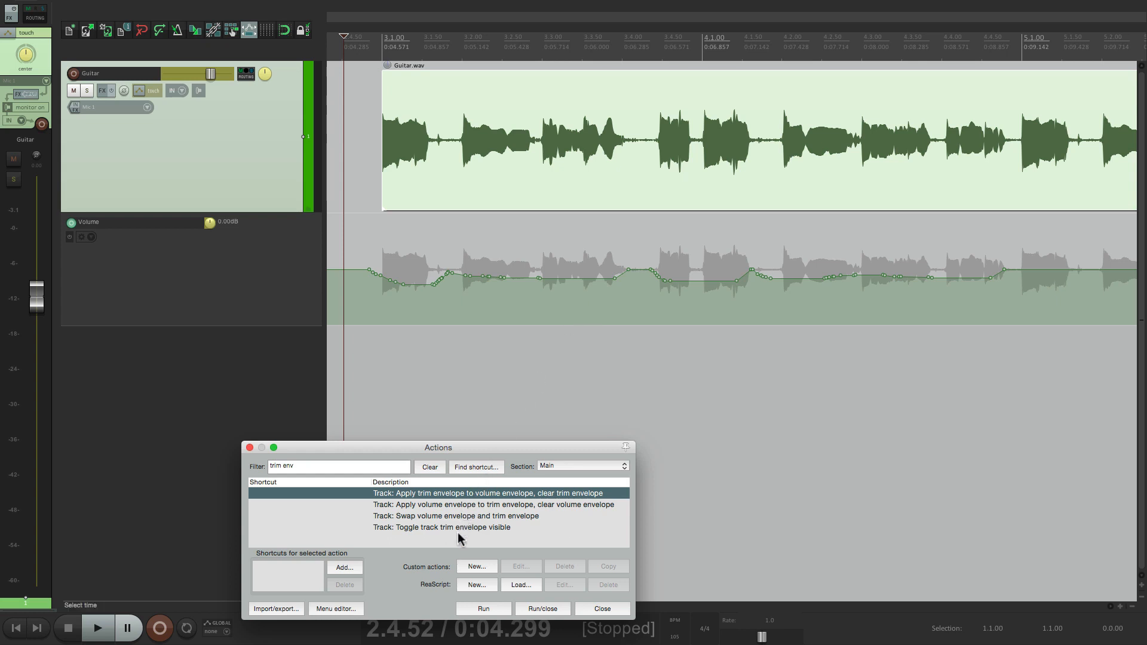
click(443, 527)
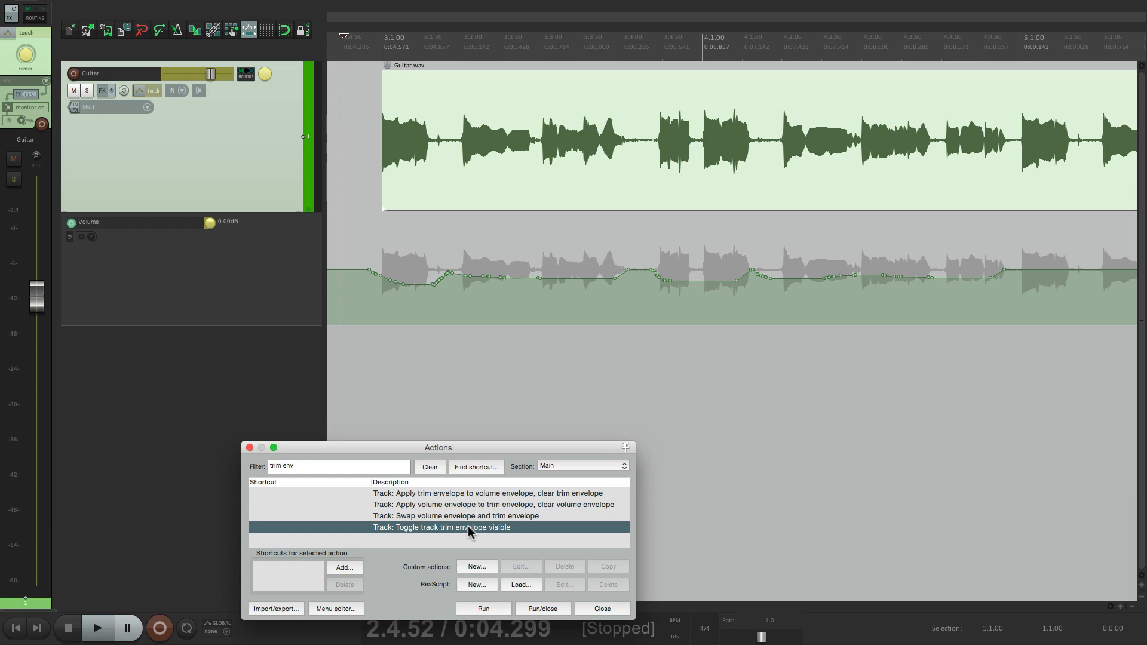
click(482, 609)
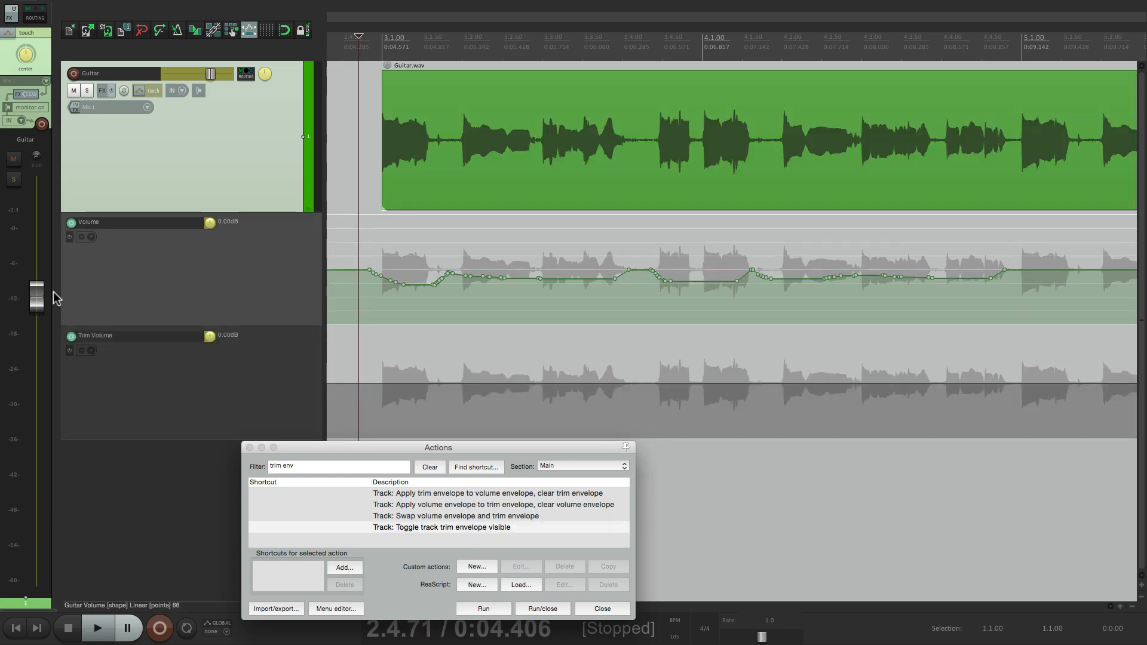
click(97, 628)
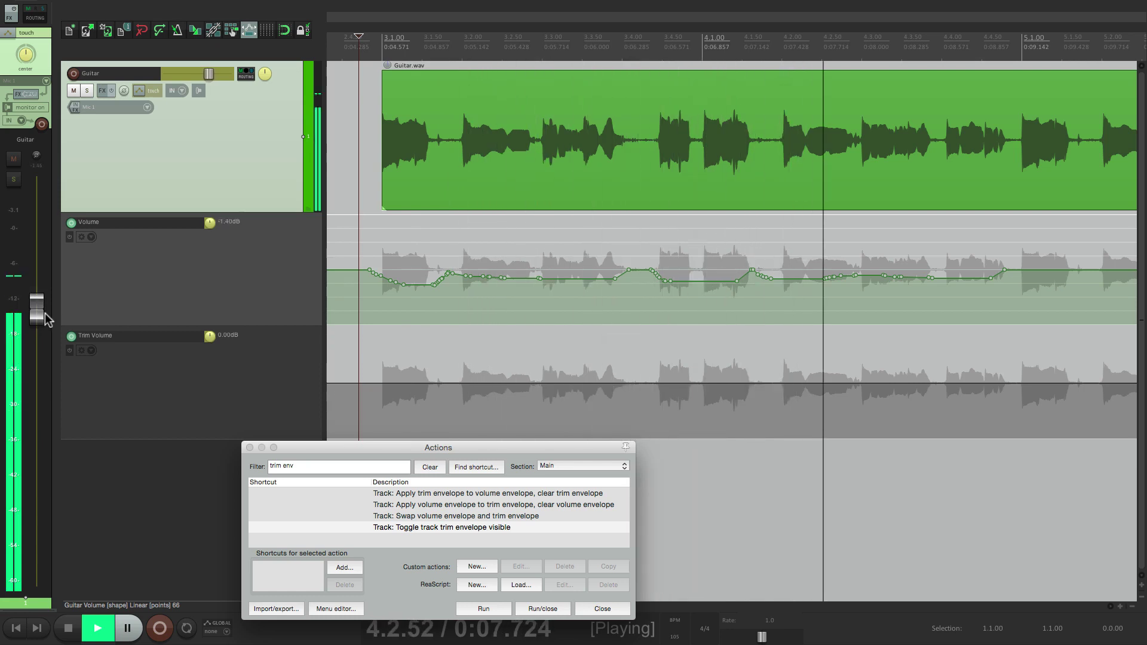
click(97, 628)
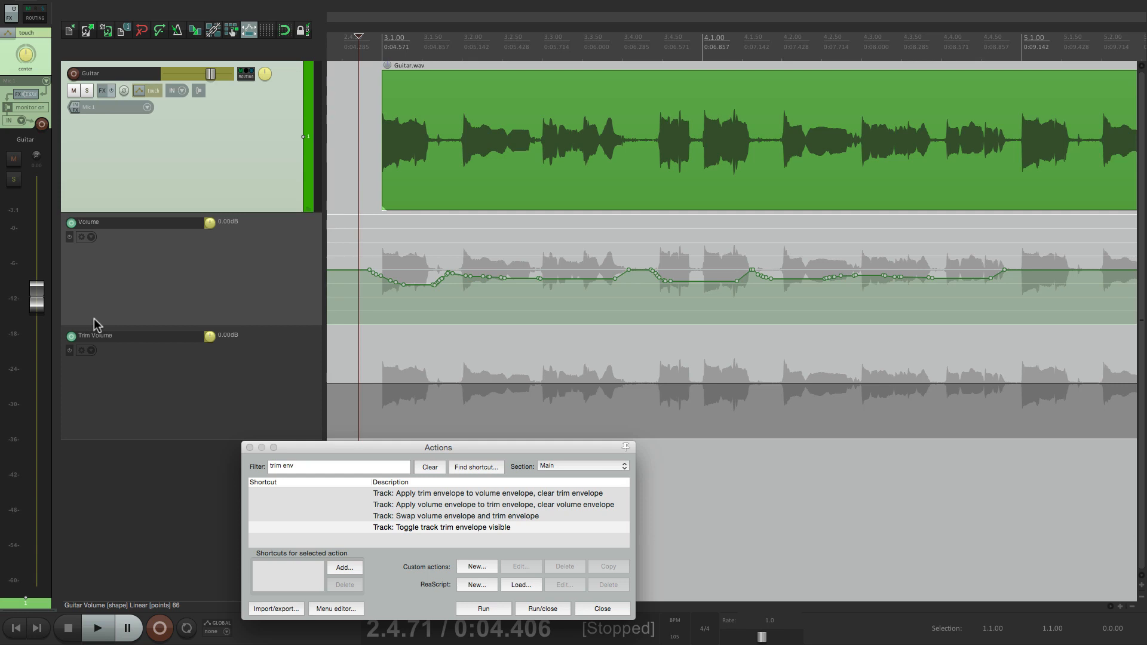
mouse_move(52, 303)
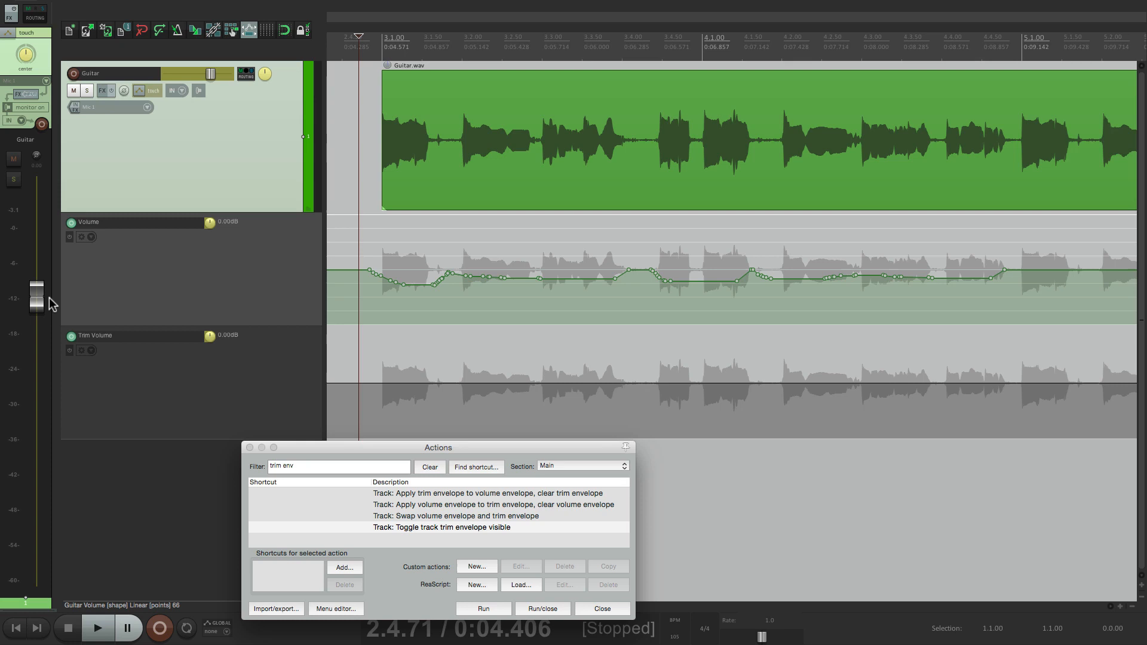
mouse_move(351, 502)
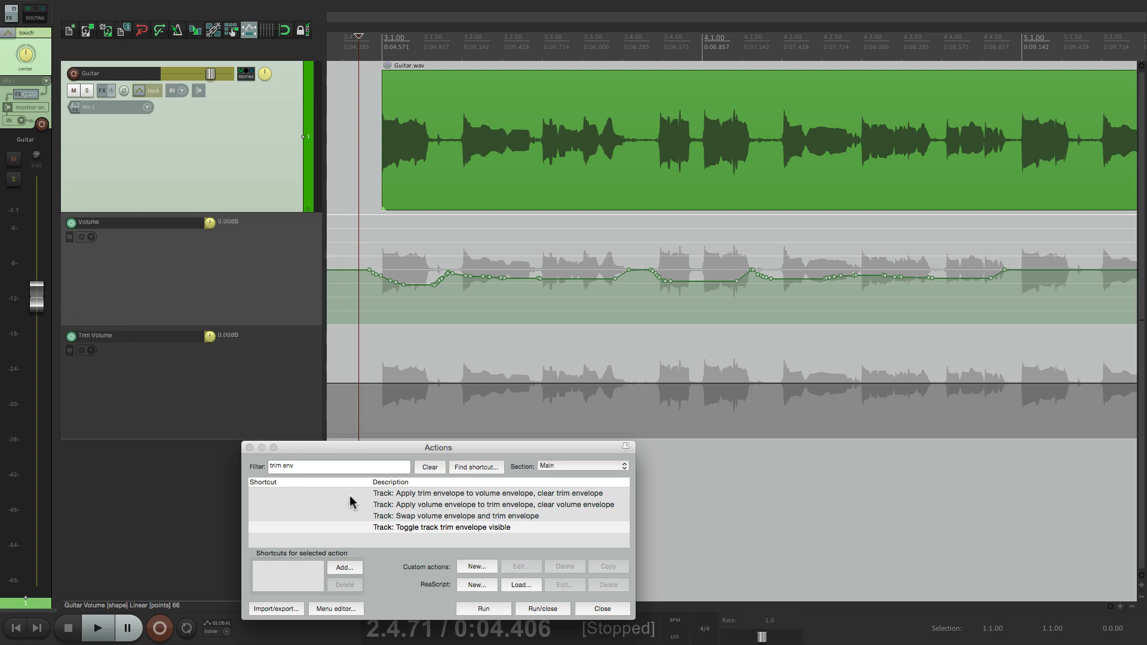
Step: Run 'Track: Swap volume envelope and trim envelope', then play to record a gentler volume pass
click(462, 515)
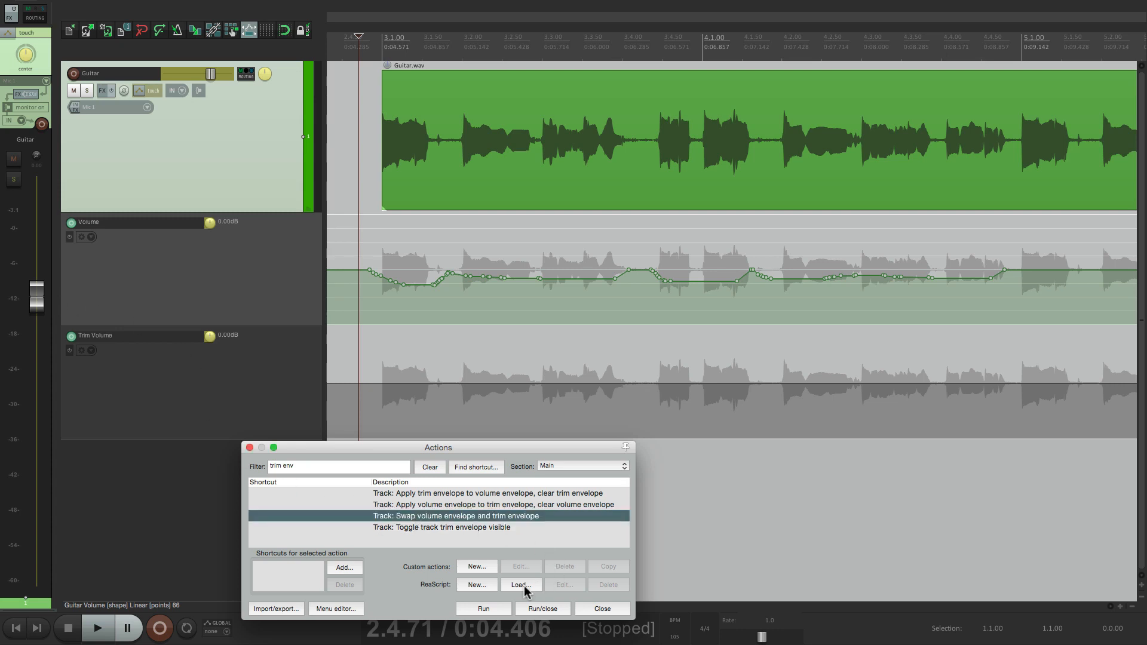
click(481, 609)
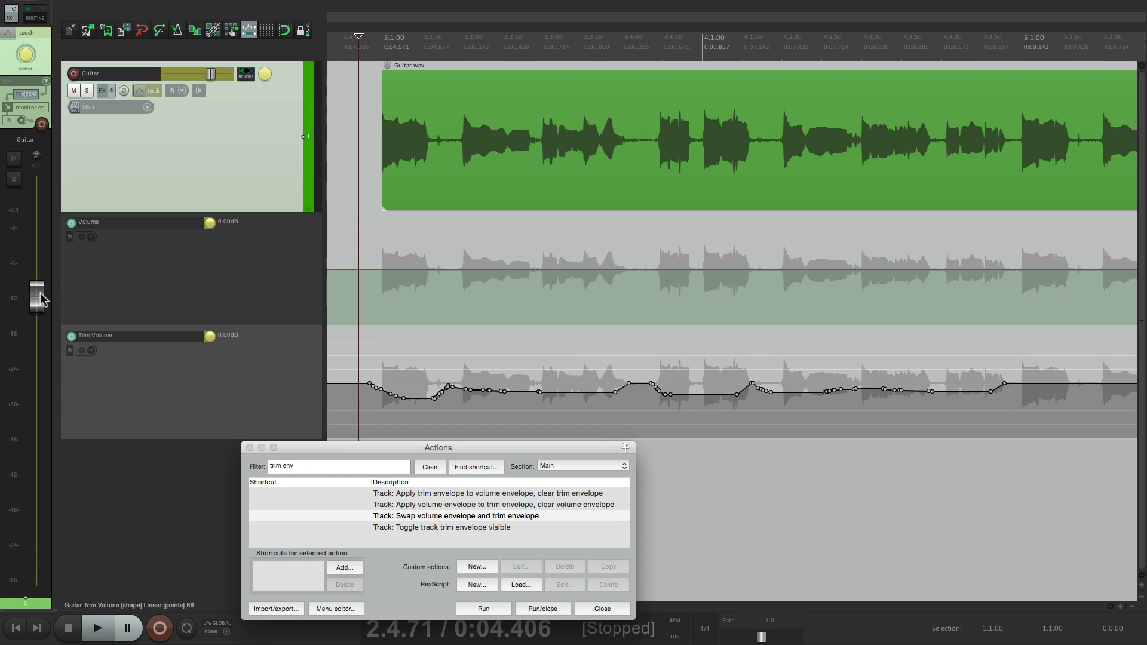
mouse_move(358, 293)
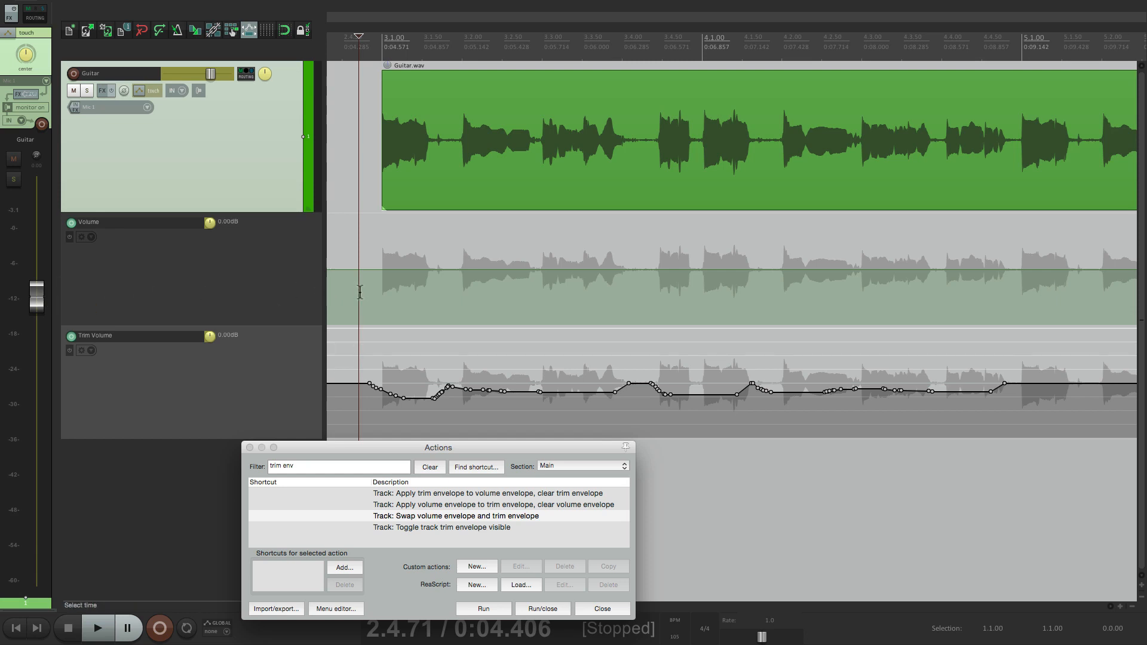
mouse_move(362, 263)
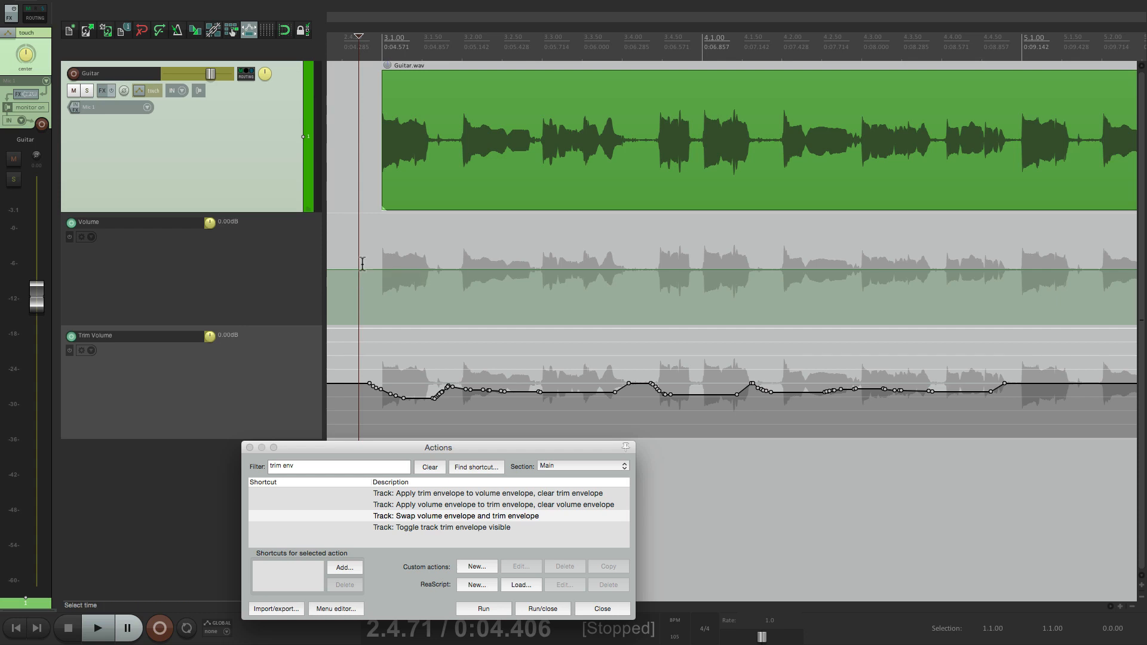
mouse_move(334, 268)
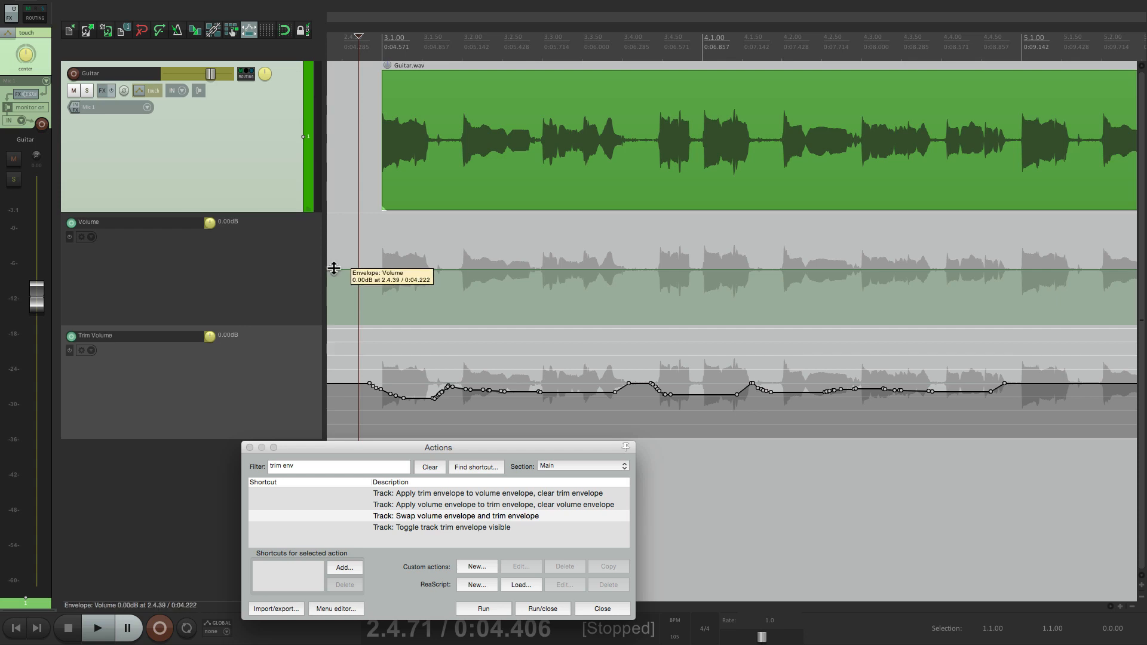
click(97, 628)
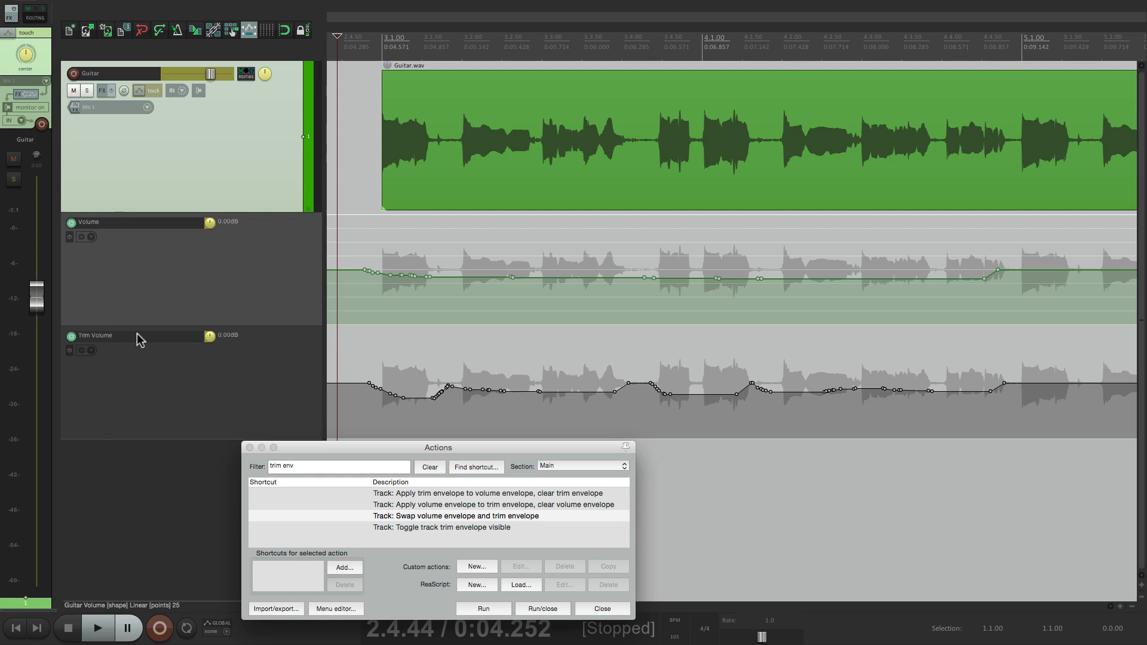
mouse_move(251, 284)
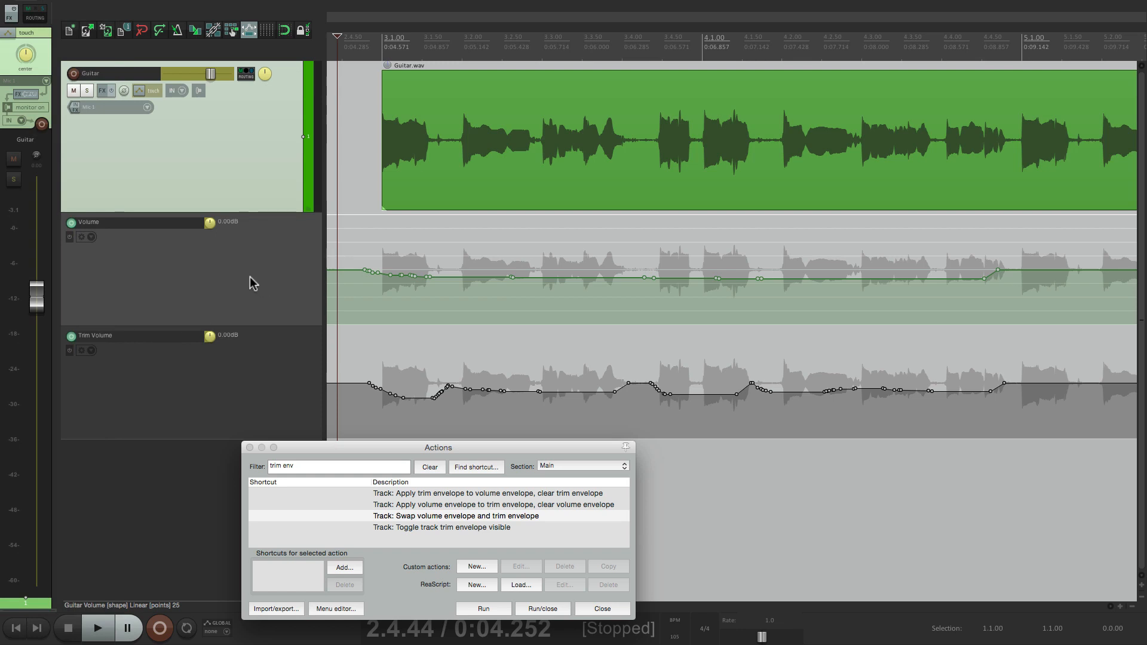
Step: Apply the trim envelope to the guitar's volume envelope, then toggle the empty Trim Volume lane visible
click(490, 493)
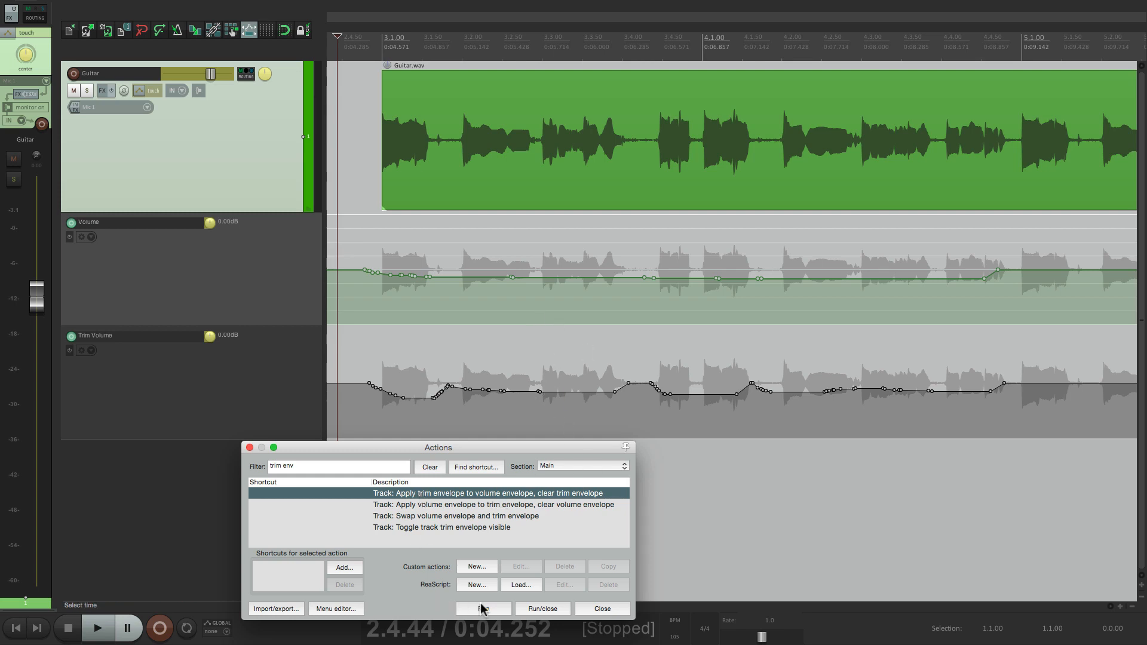
click(482, 609)
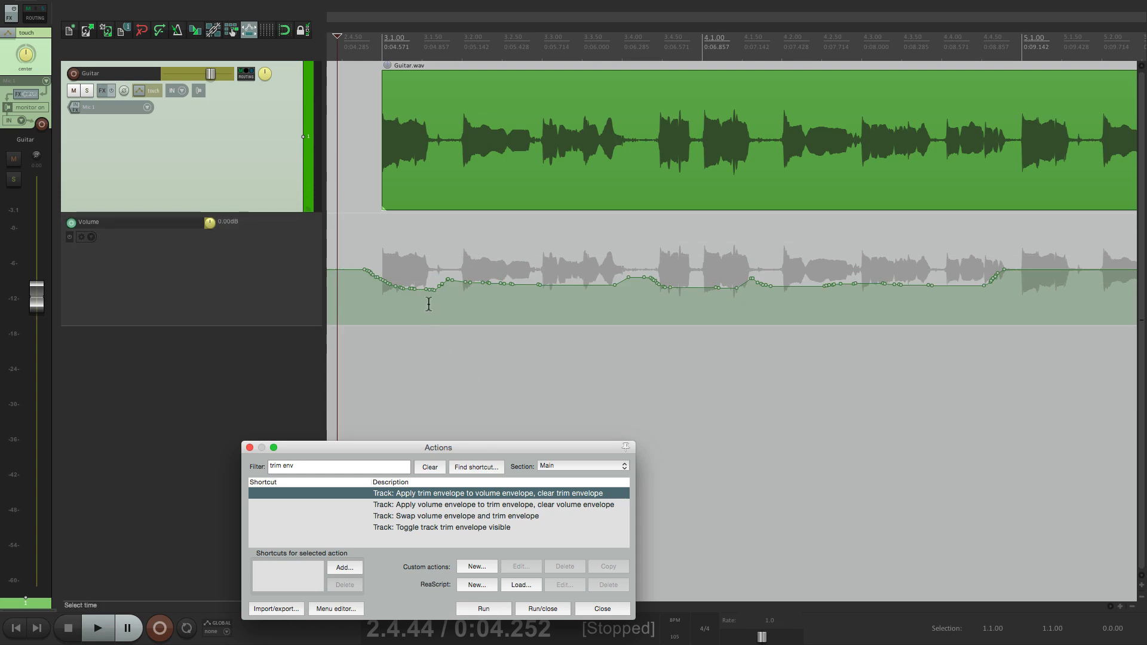
click(442, 527)
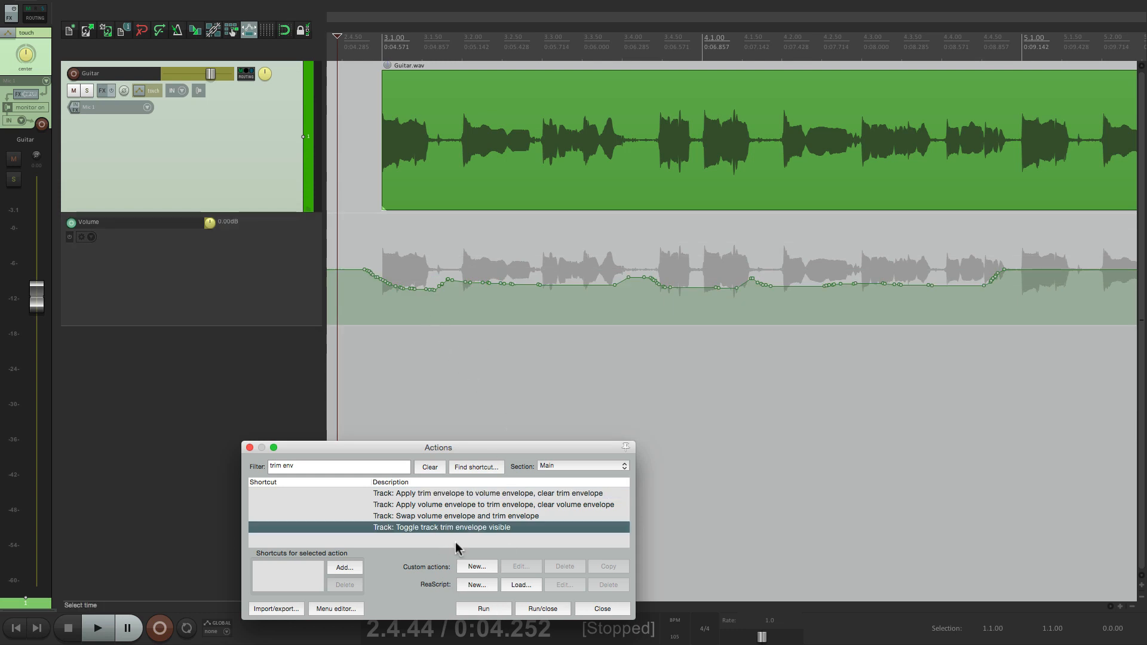
click(482, 608)
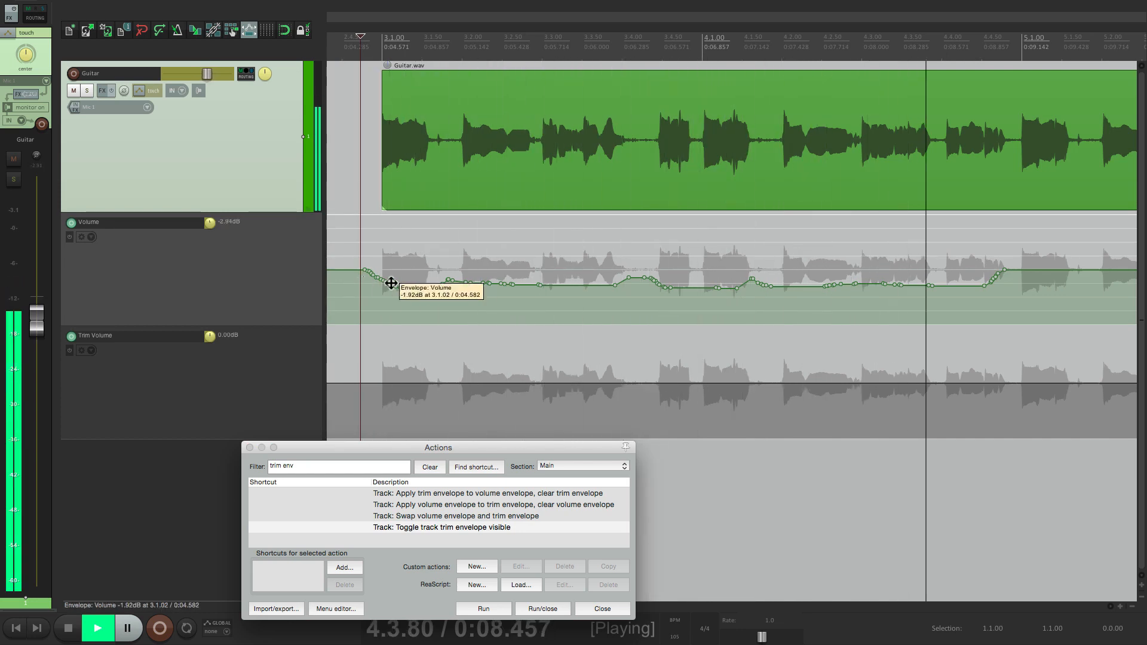
Step: Stop playback, then audition the hand-drawn trim bump and dip and stop again
click(97, 628)
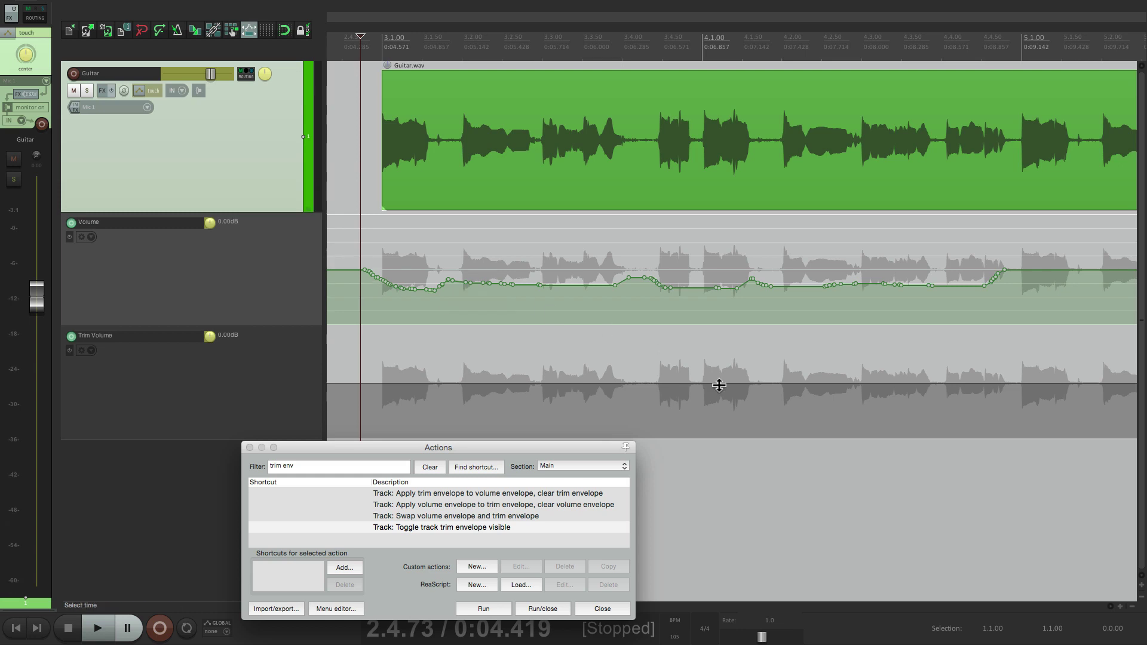
mouse_move(638, 384)
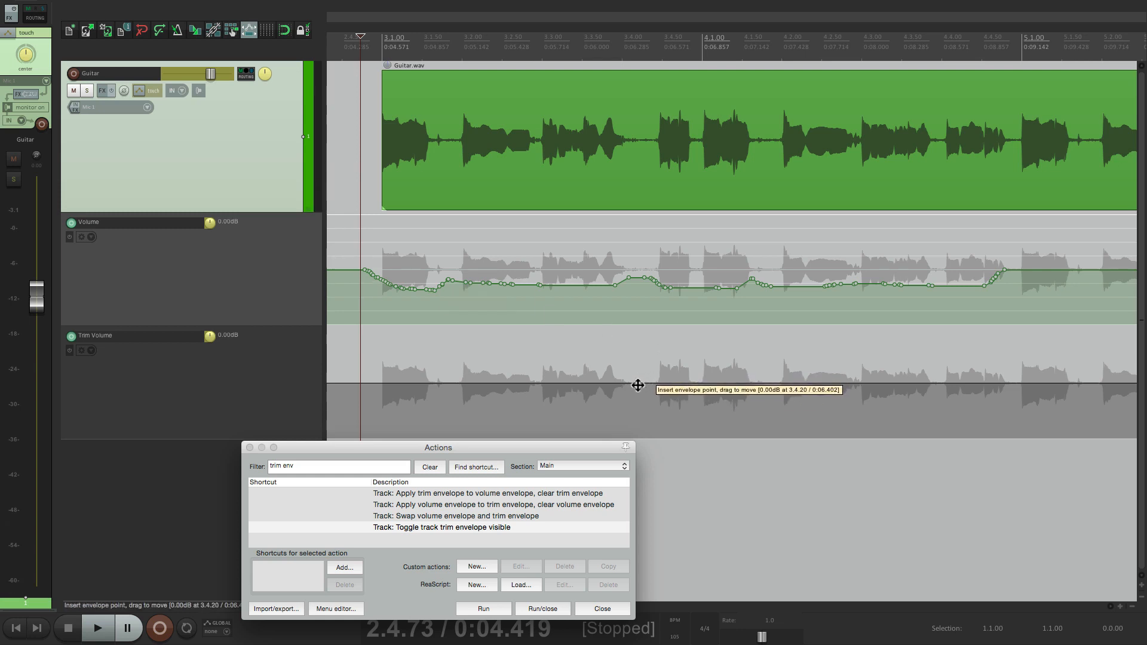
mouse_move(707, 381)
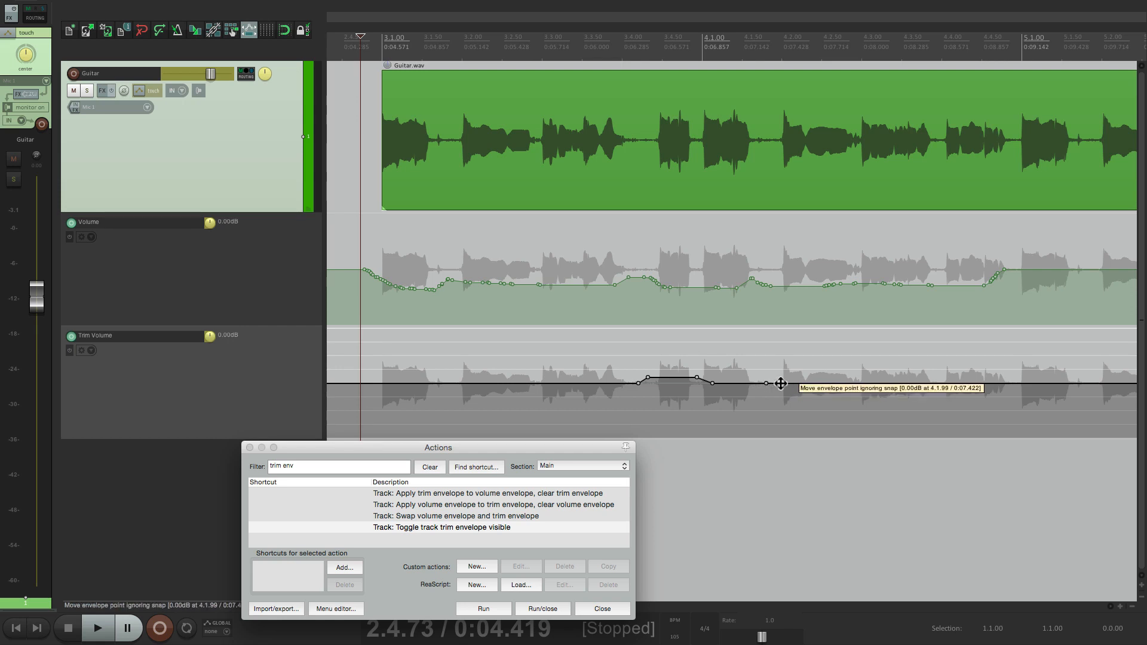
mouse_move(825, 385)
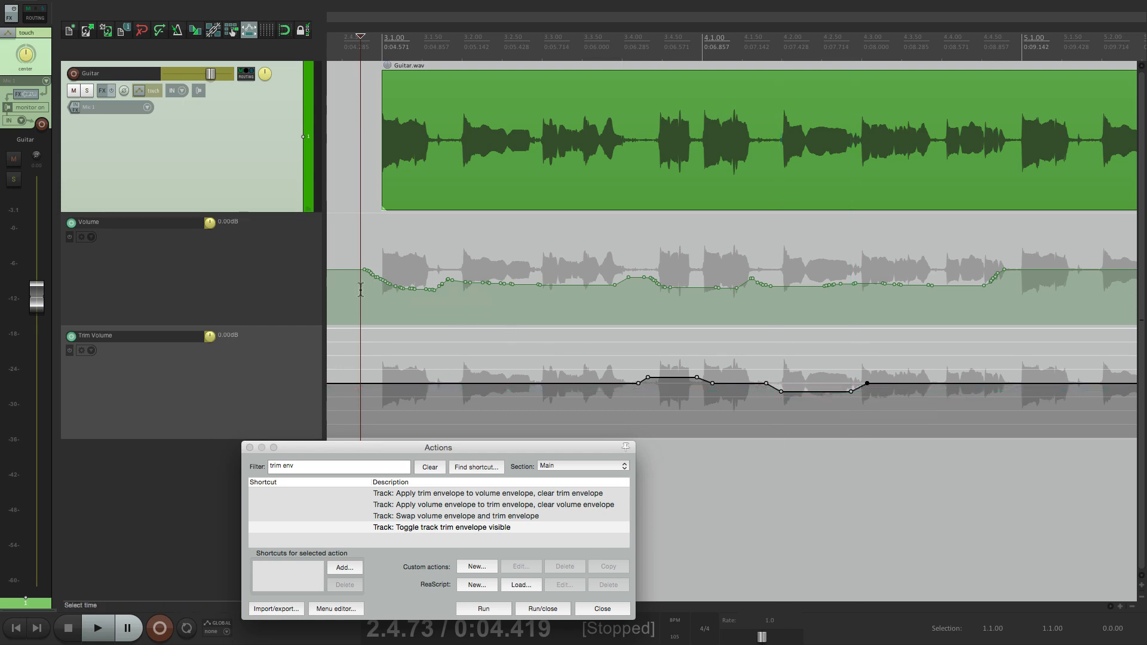
click(95, 628)
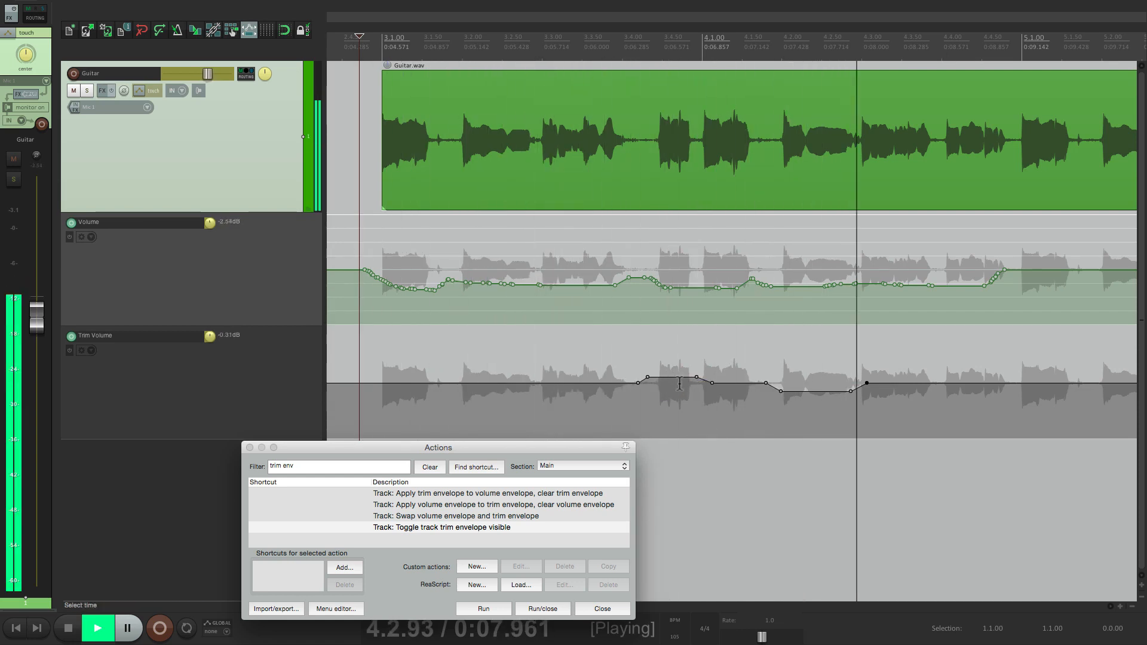
click(97, 628)
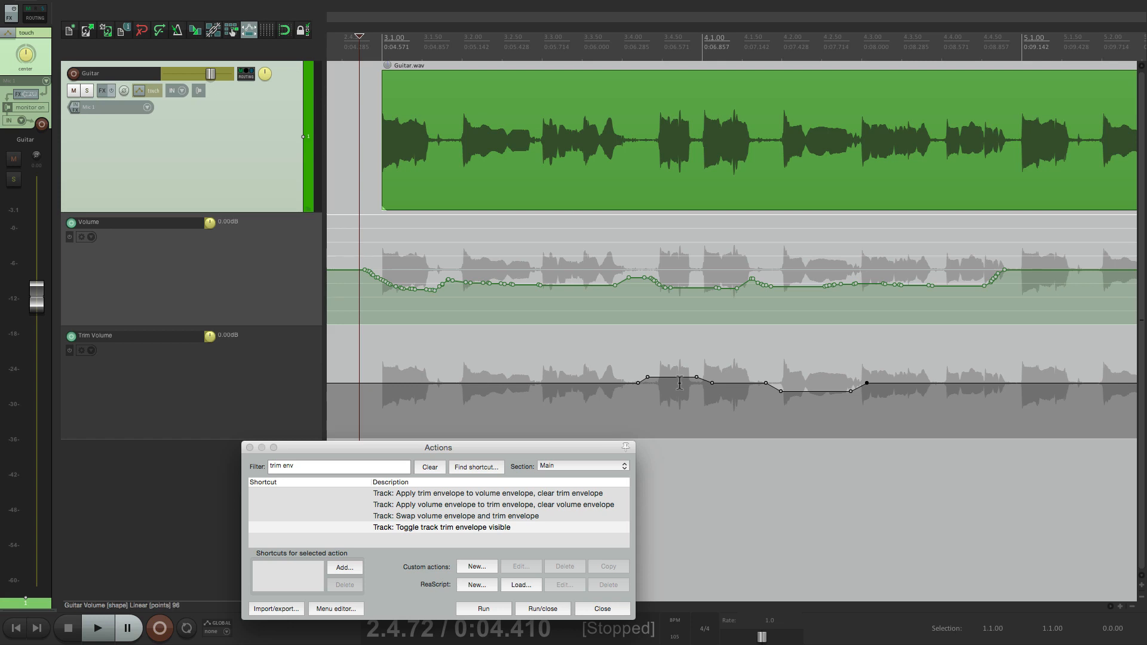
mouse_move(764, 574)
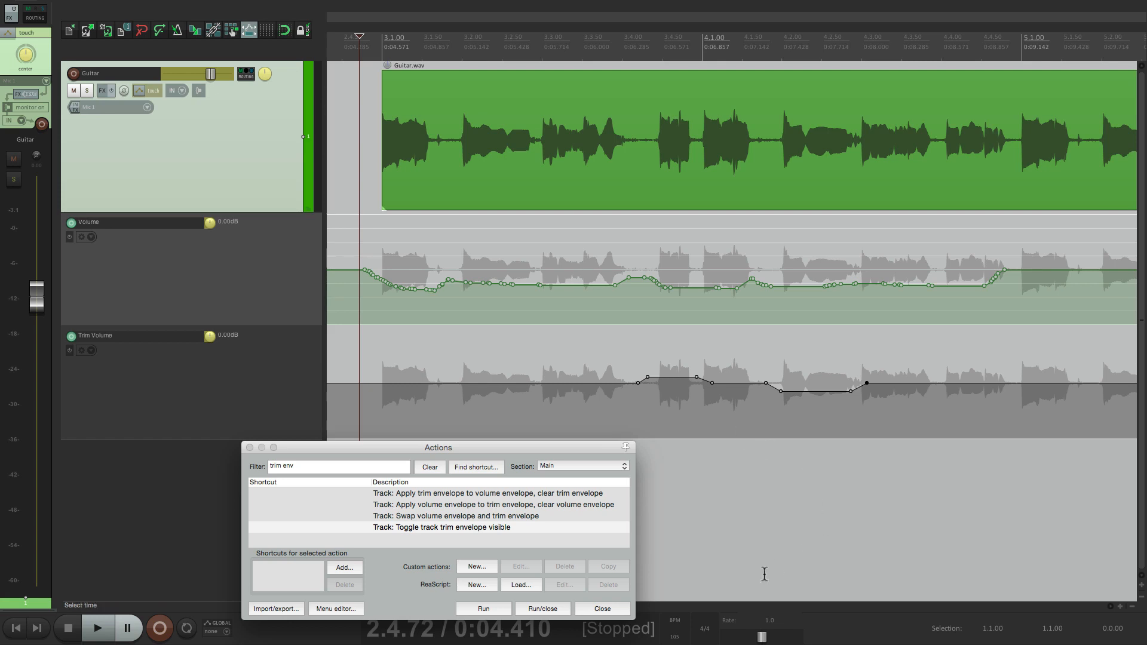
Step: Merge the drawn trim bump and dip into the Volume envelope, clear trim, and audition it
click(486, 493)
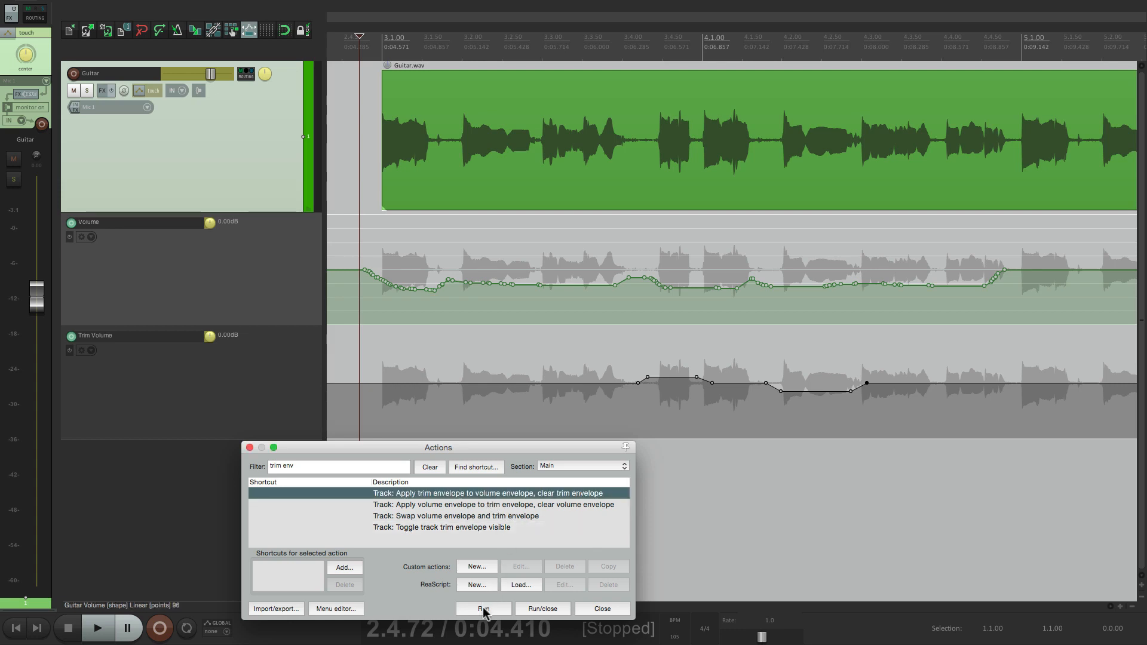
click(482, 609)
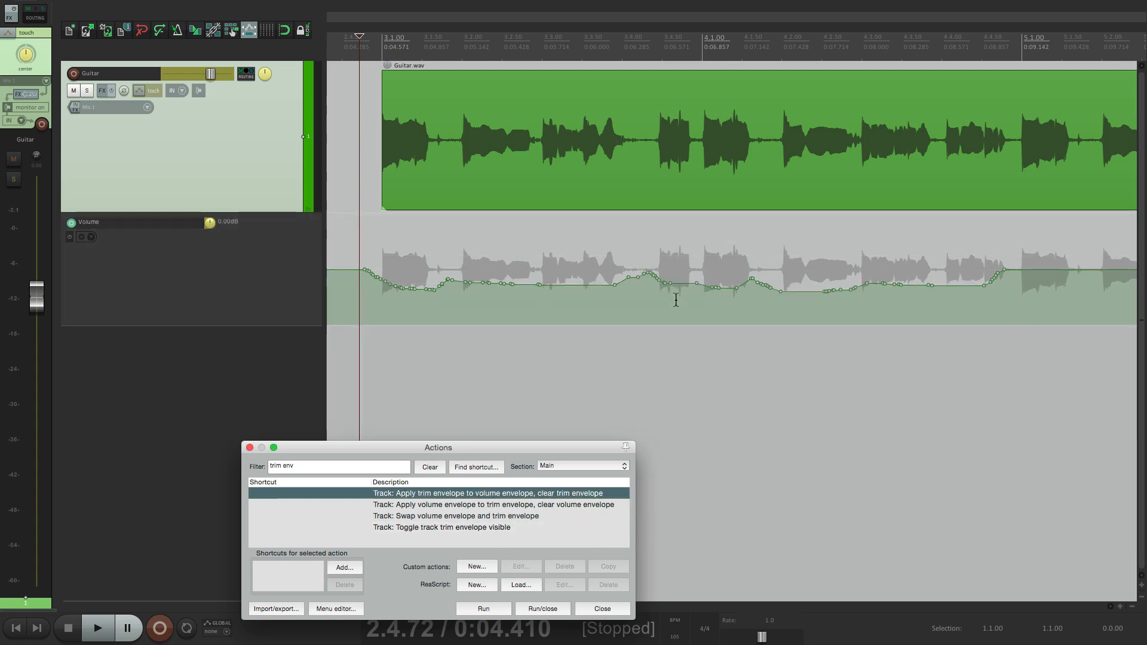
mouse_move(362, 288)
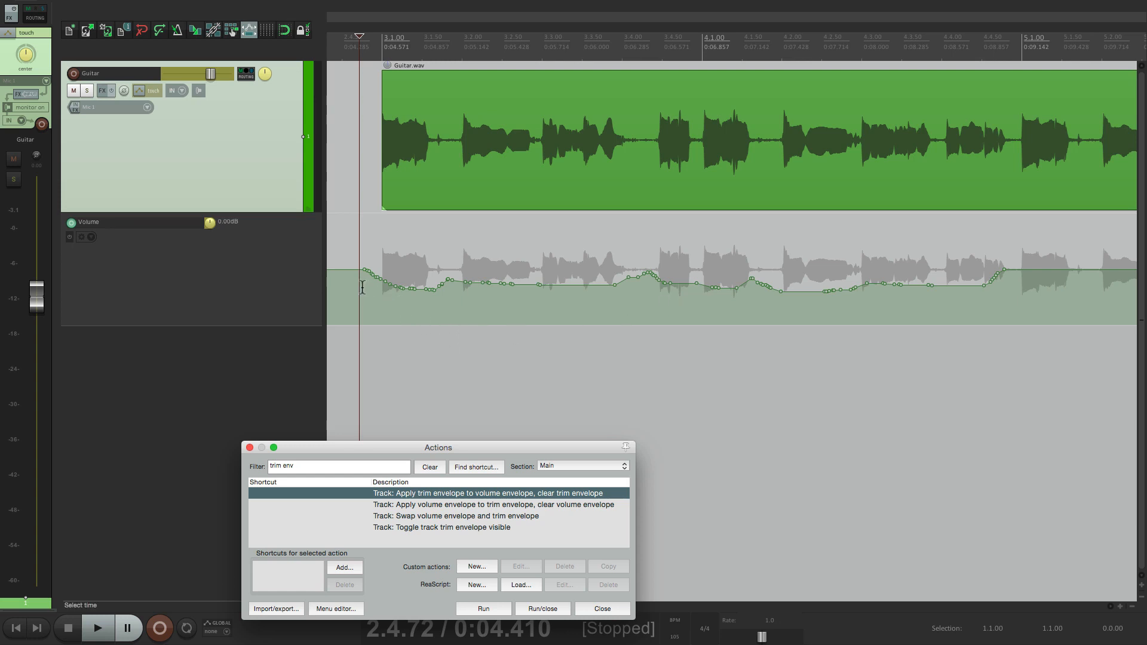
click(97, 628)
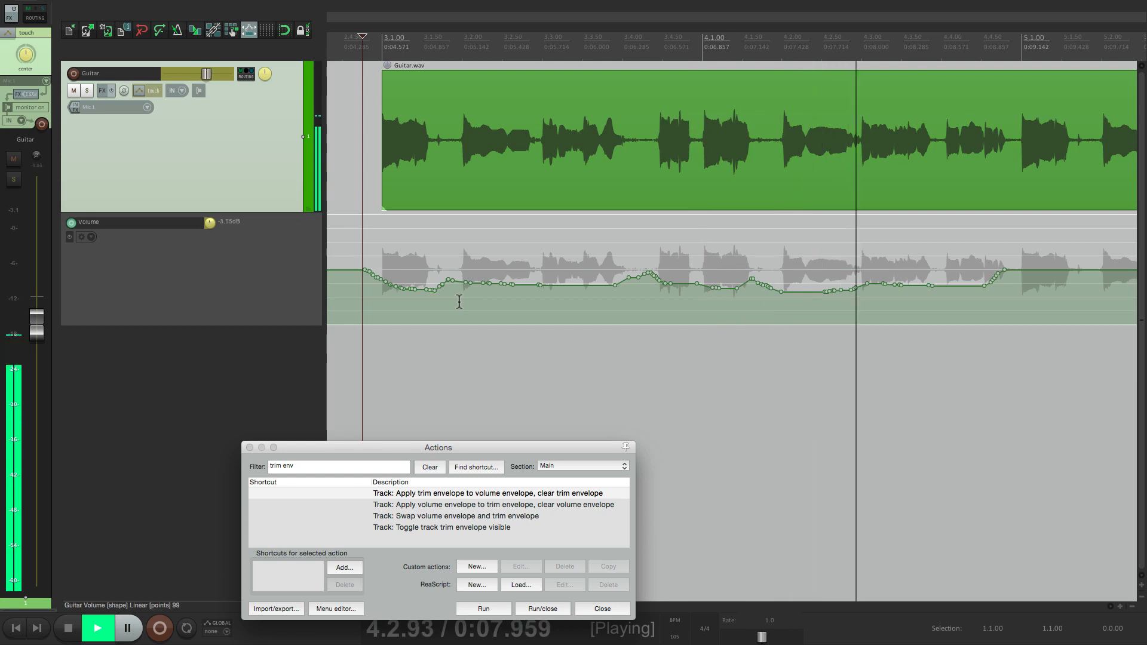
click(97, 628)
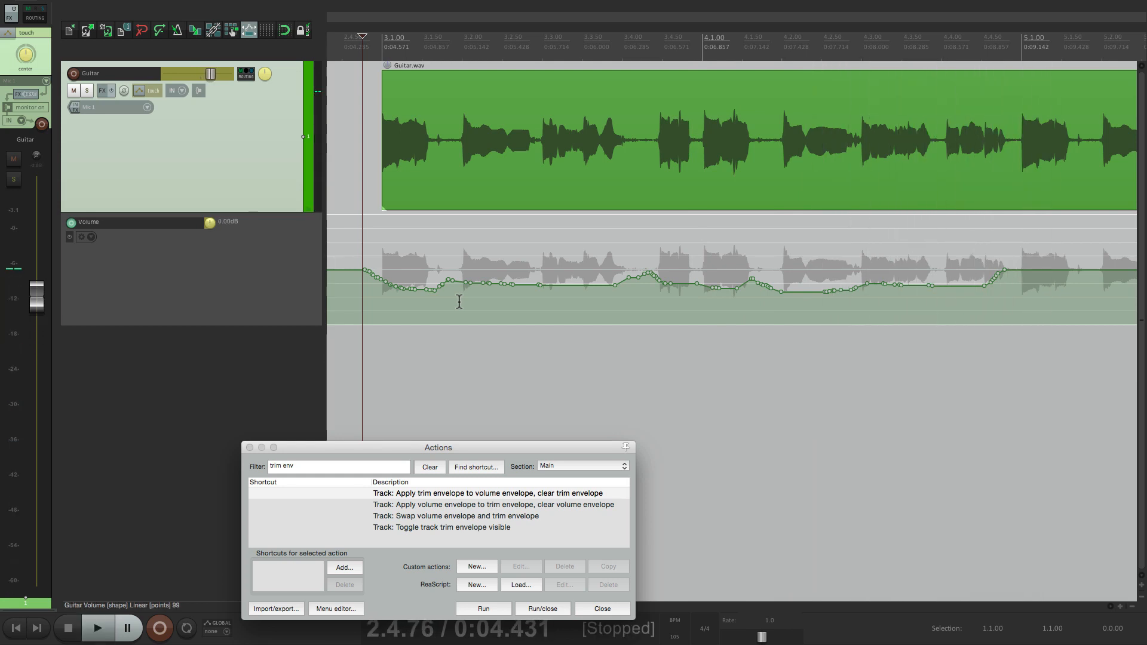